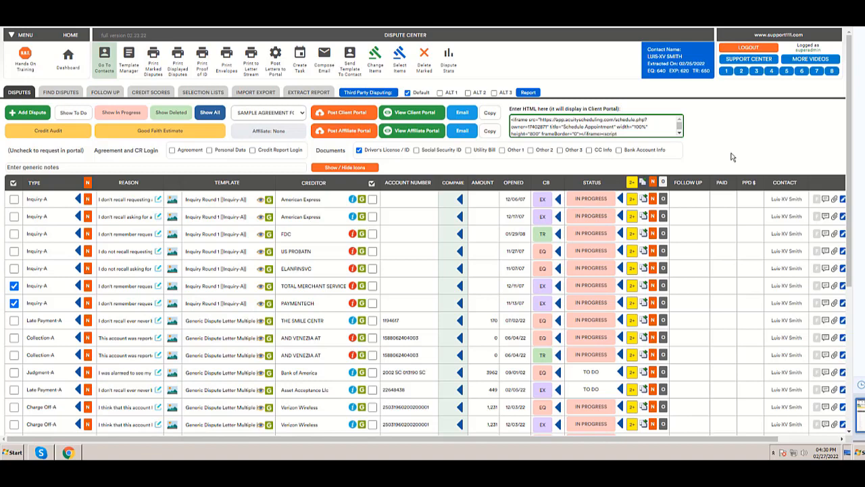
mouse_move(347, 176)
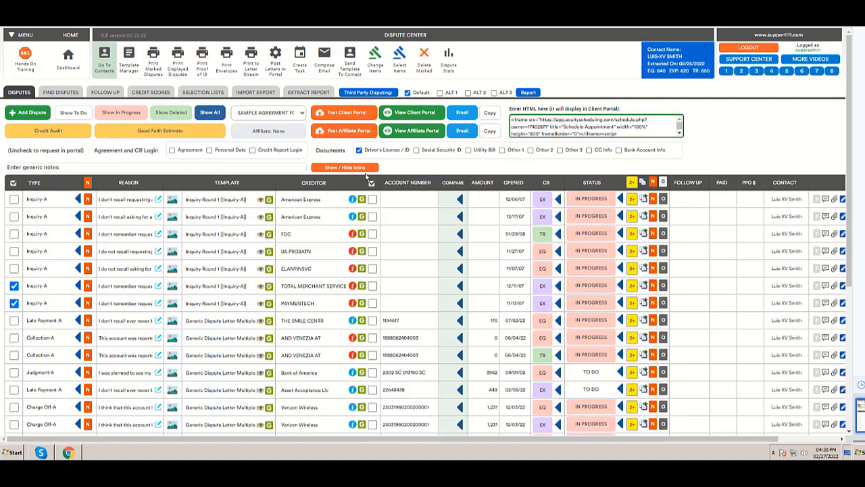
mouse_move(398, 57)
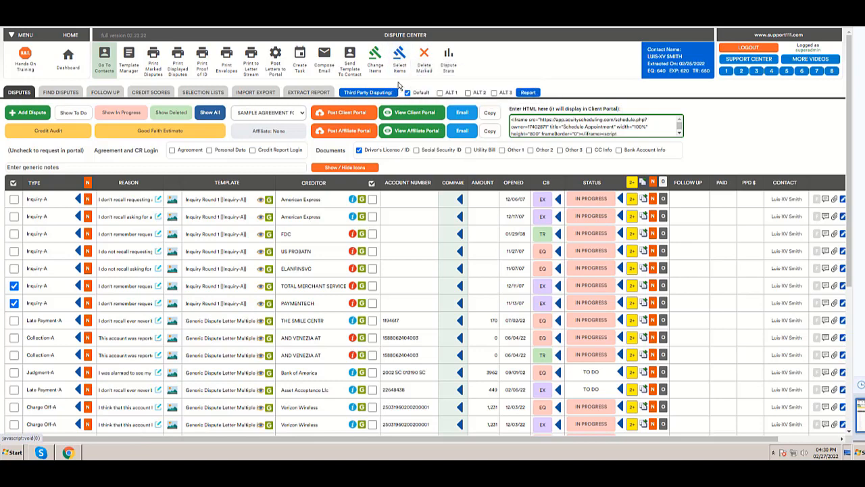
mouse_move(399, 55)
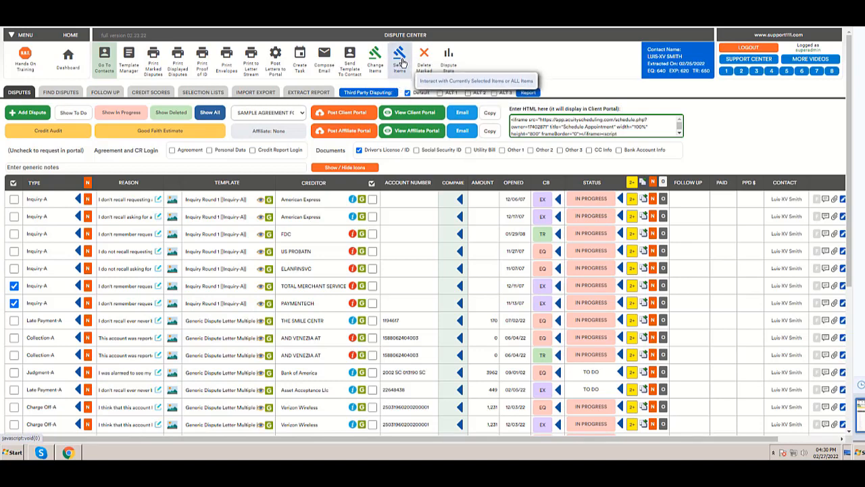
mouse_move(478, 169)
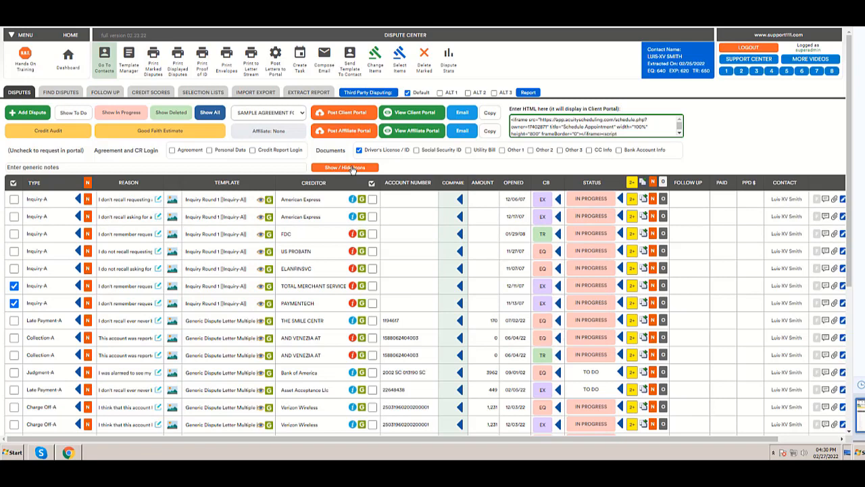
mouse_move(542, 233)
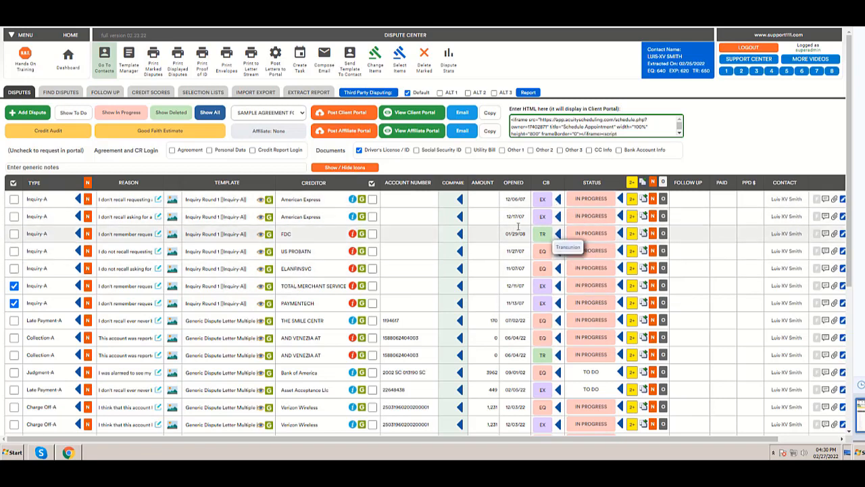
mouse_move(353, 215)
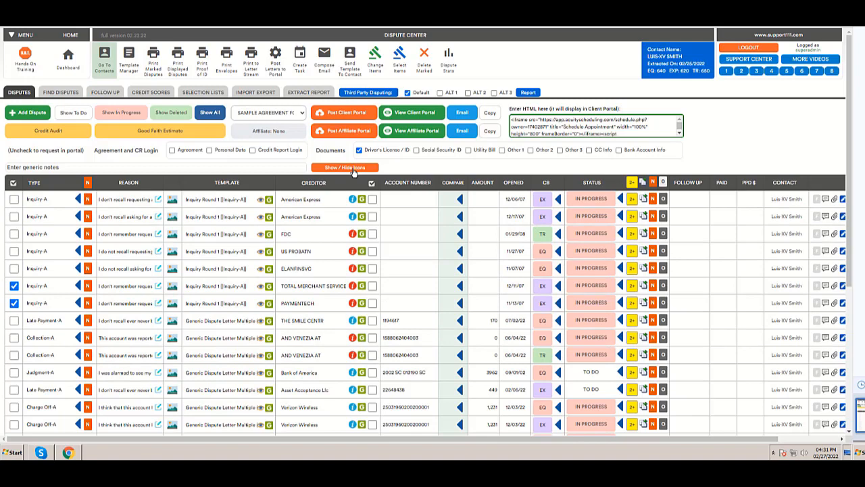
mouse_move(352, 172)
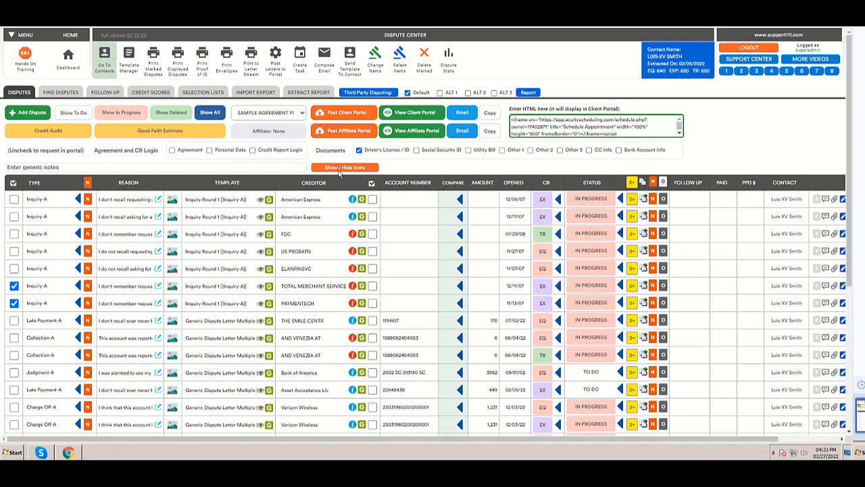
mouse_move(342, 169)
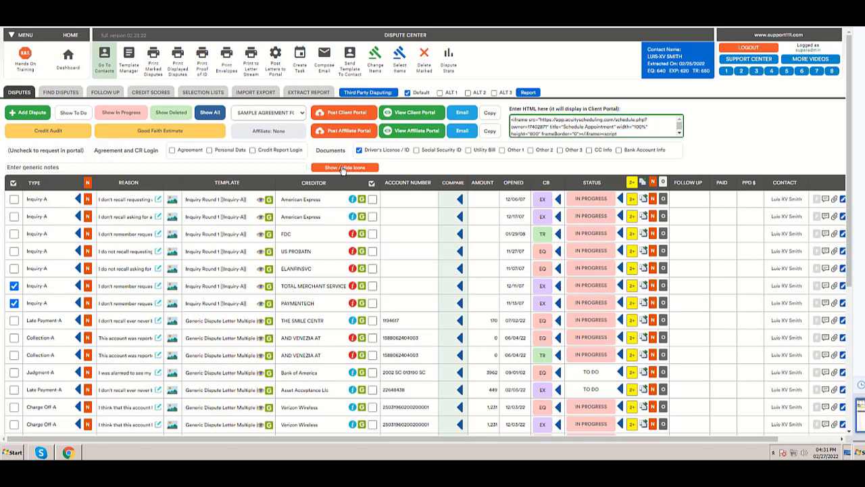
- Hide the row action icons in the dispute table, then show them again
left_click(343, 167)
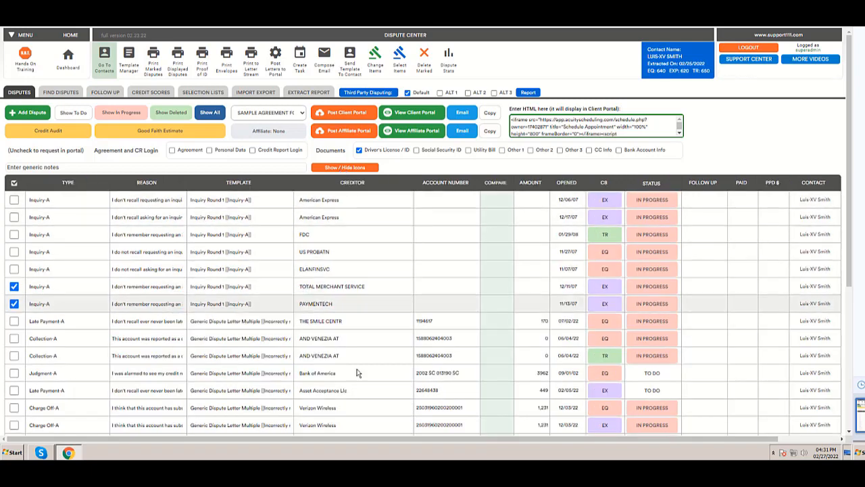
mouse_move(399, 278)
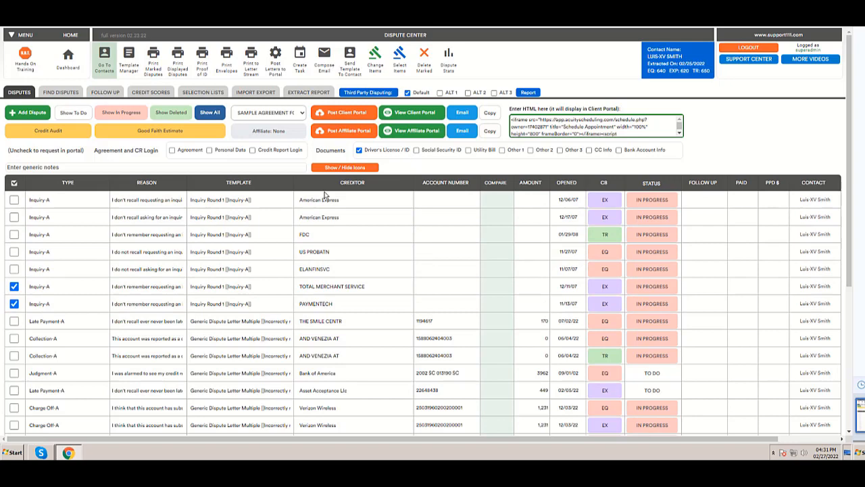
mouse_move(364, 177)
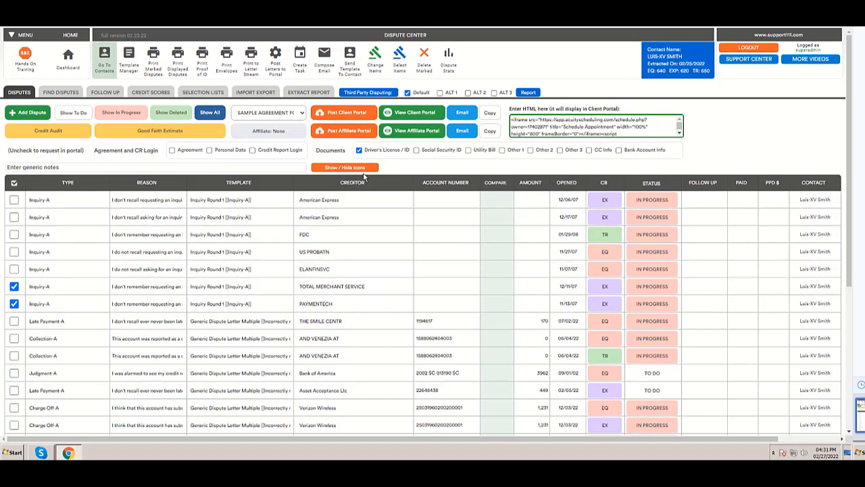
left_click(344, 167)
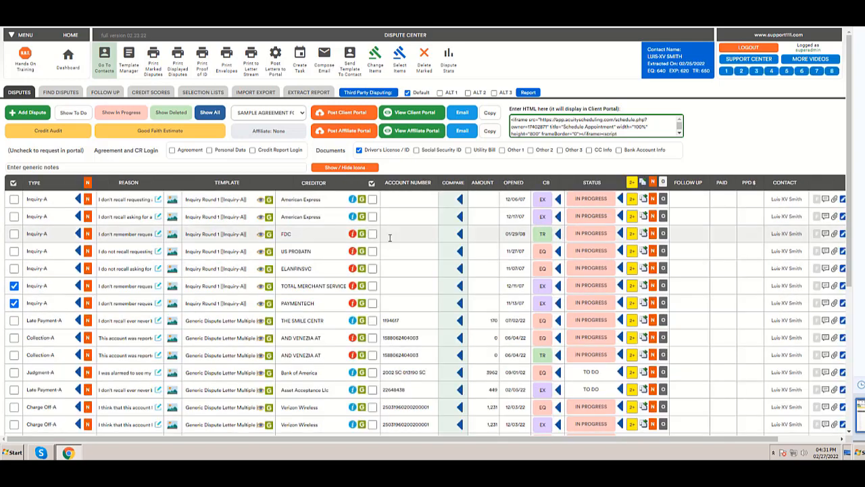
mouse_move(614, 271)
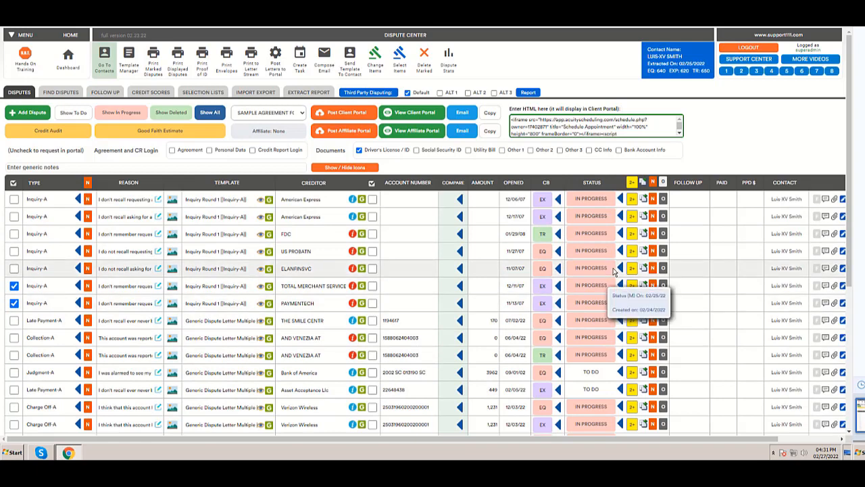
mouse_move(641, 199)
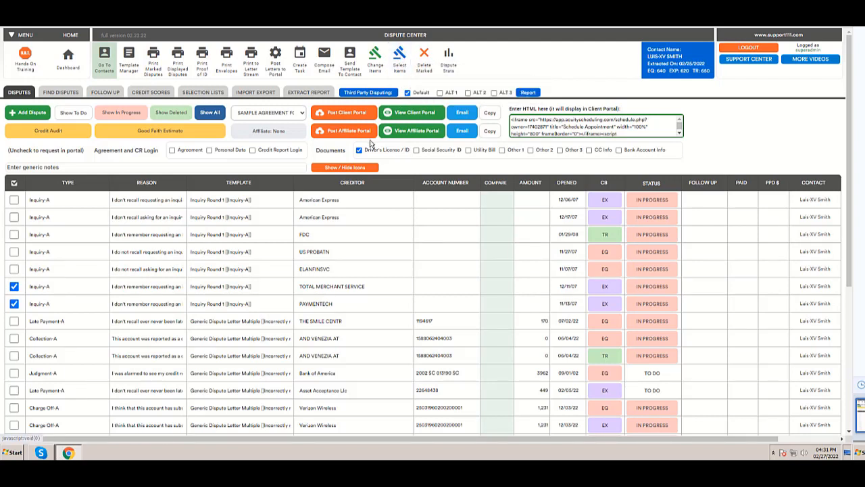
mouse_move(401, 54)
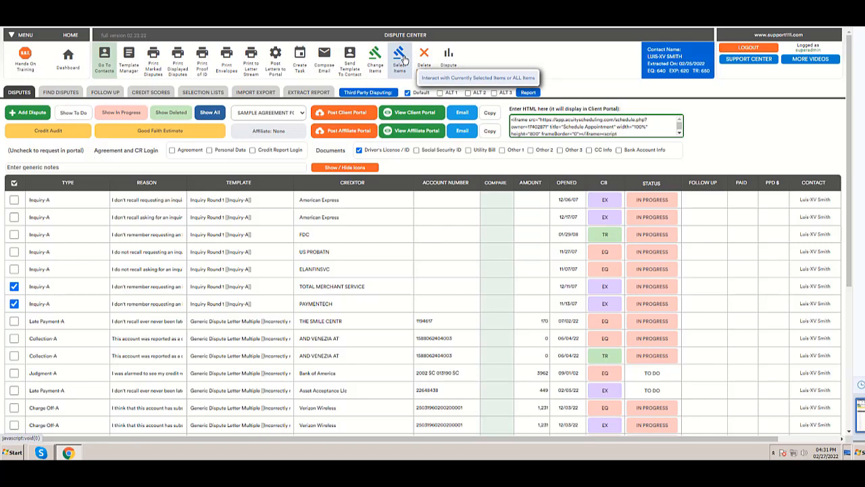
left_click(398, 52)
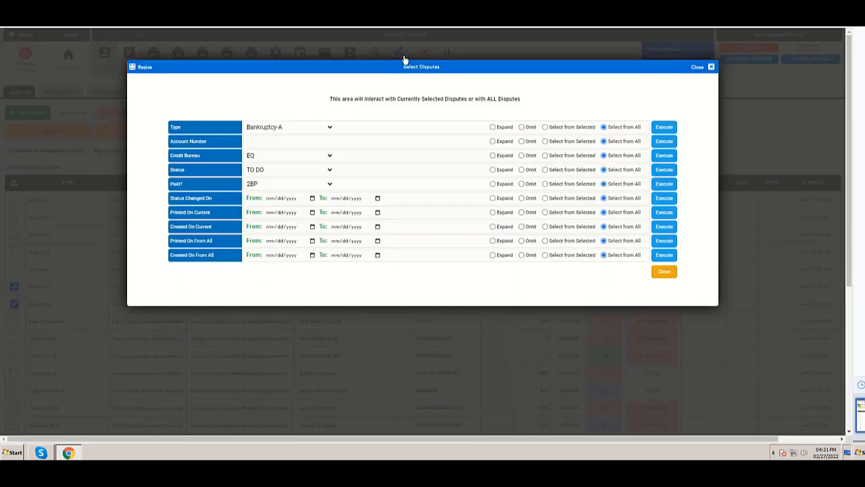
mouse_move(328, 118)
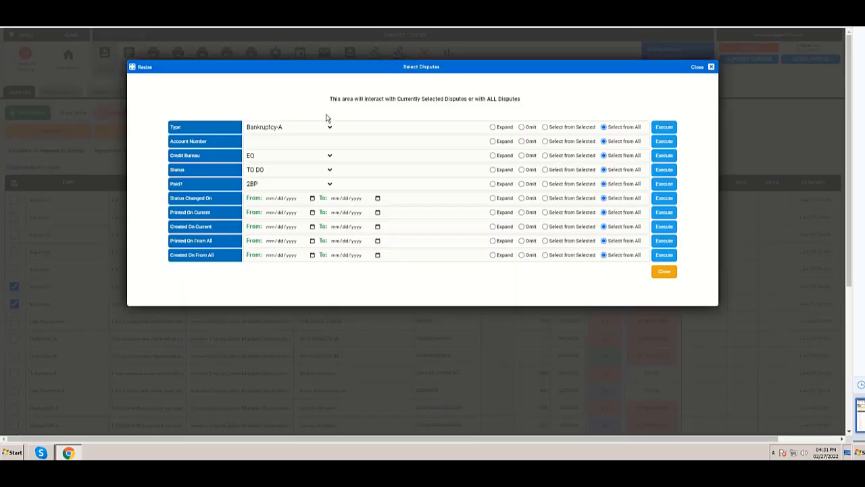
mouse_move(292, 132)
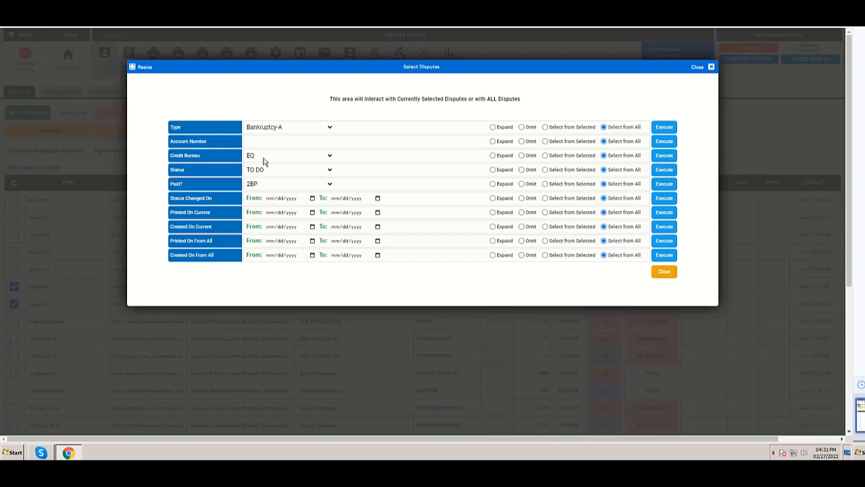
mouse_move(278, 182)
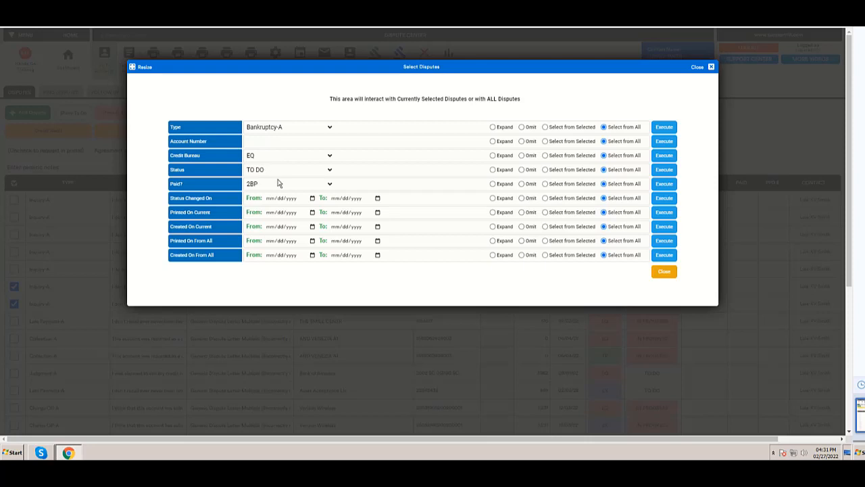
mouse_move(260, 190)
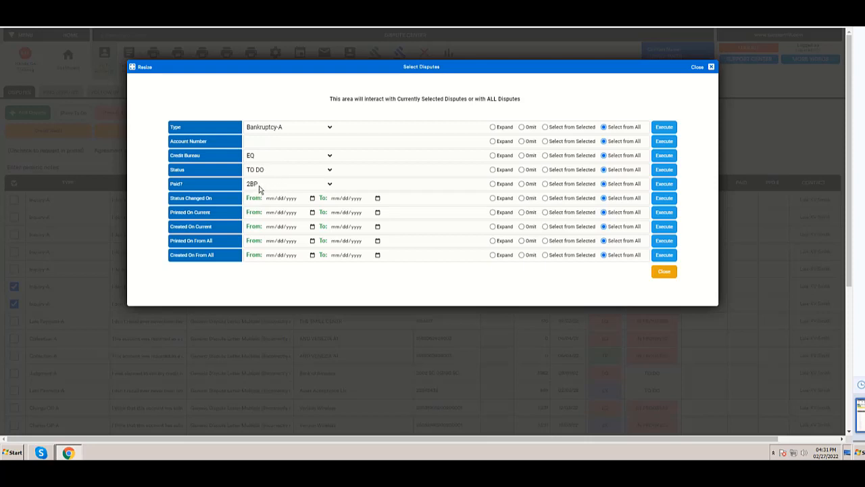
left_click(286, 183)
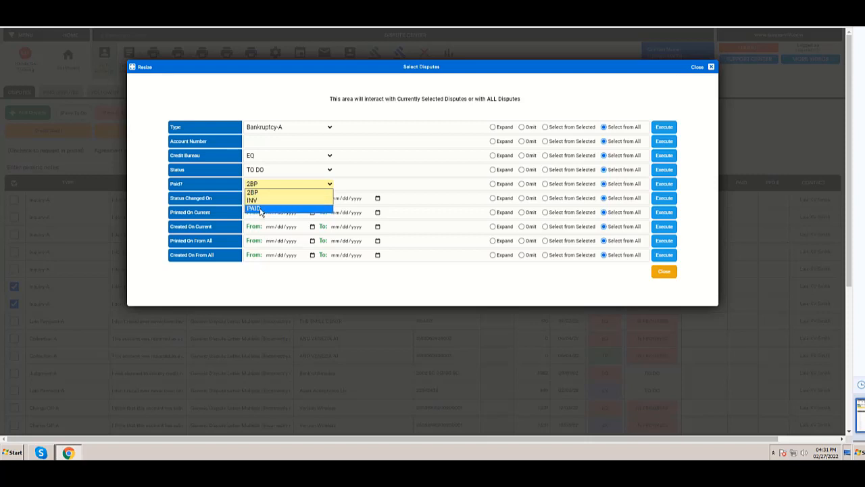
left_click(253, 192)
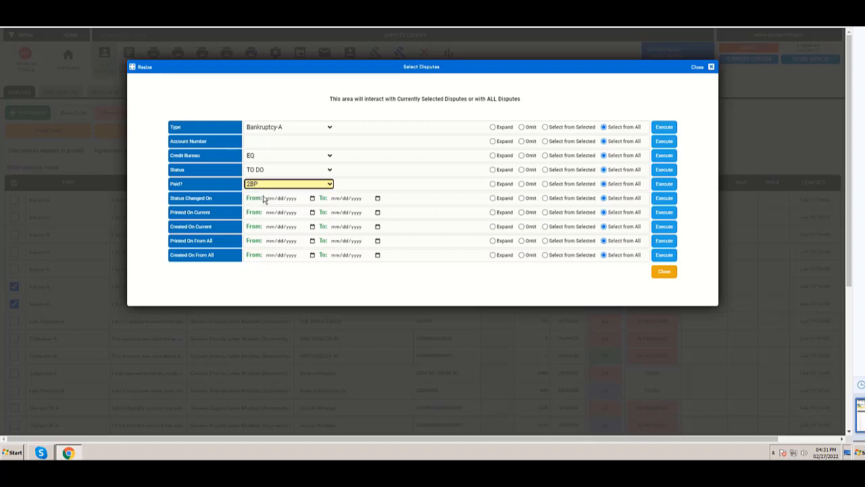
mouse_move(261, 199)
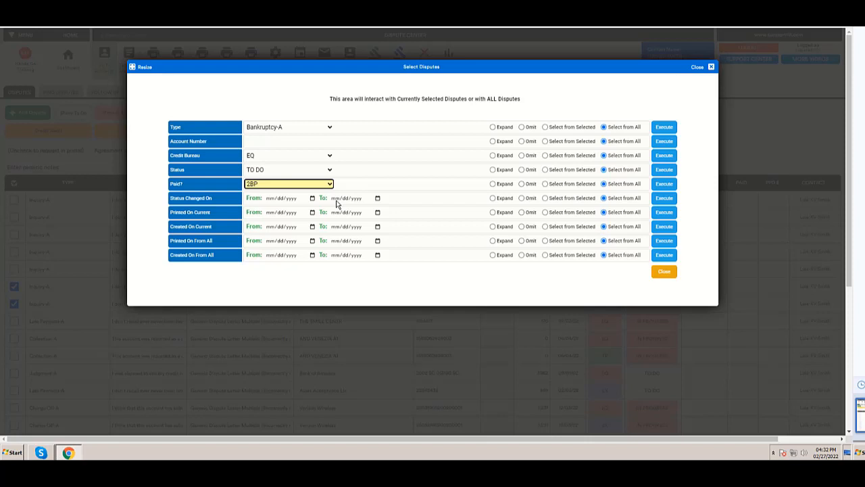
mouse_move(287, 201)
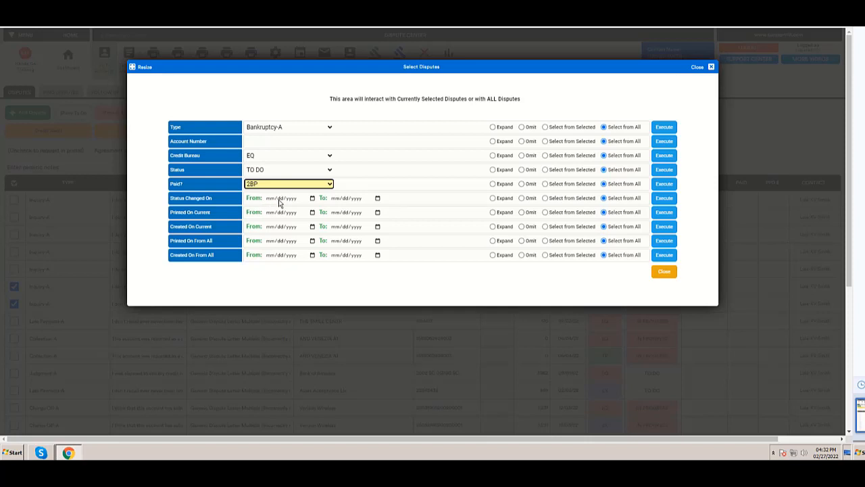
mouse_move(275, 219)
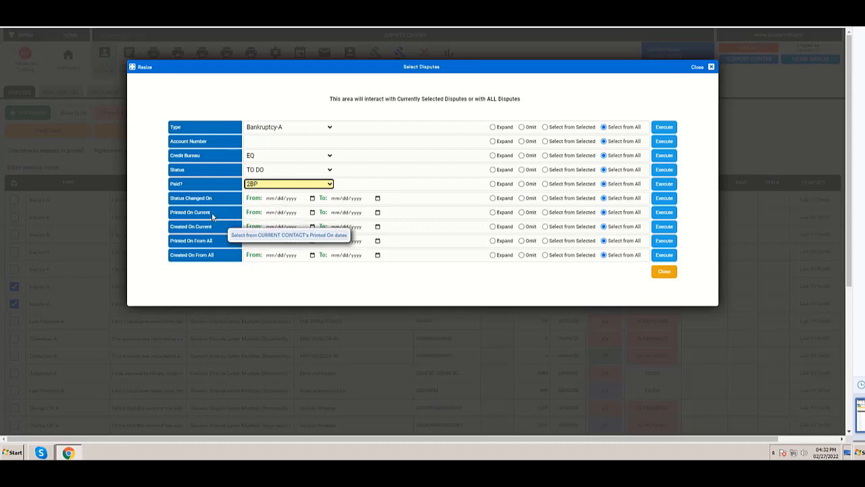
mouse_move(272, 216)
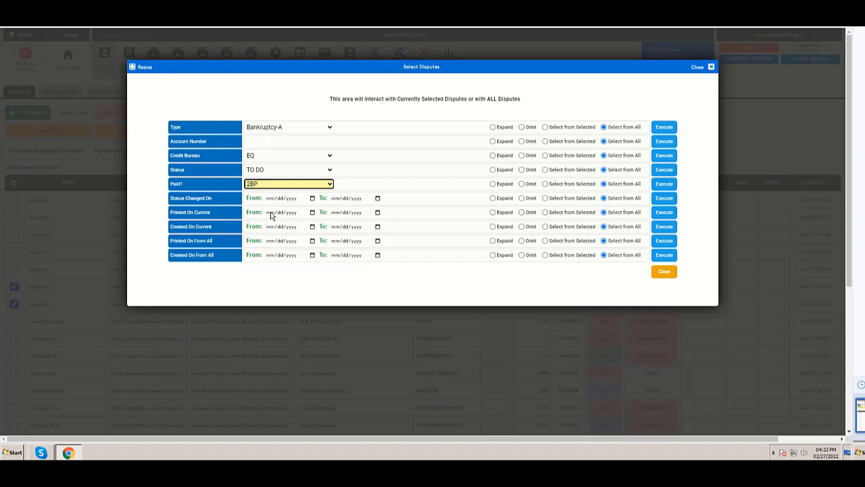
mouse_move(300, 216)
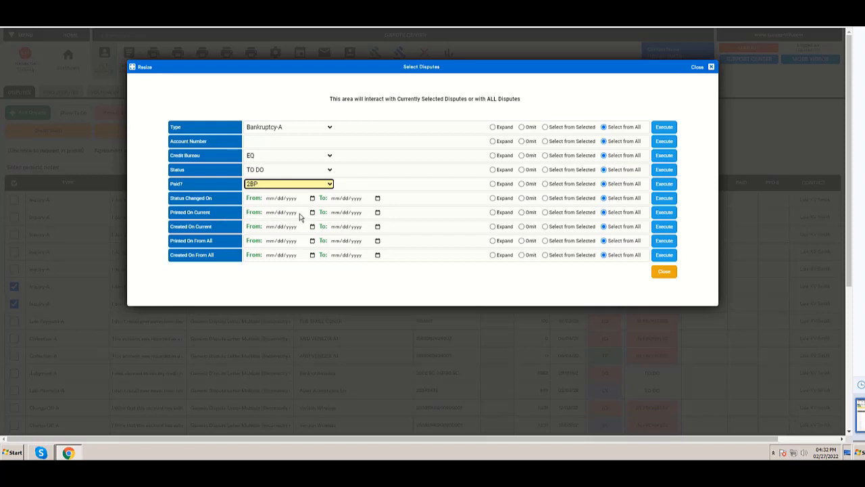
mouse_move(259, 224)
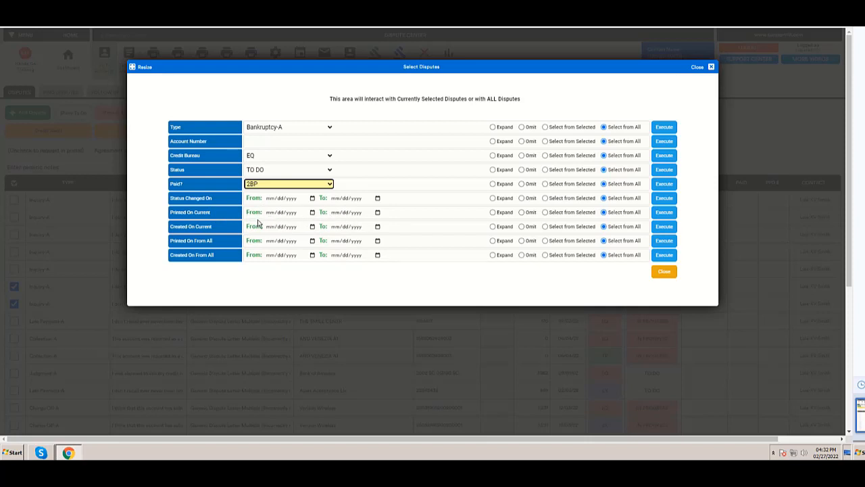
mouse_move(360, 215)
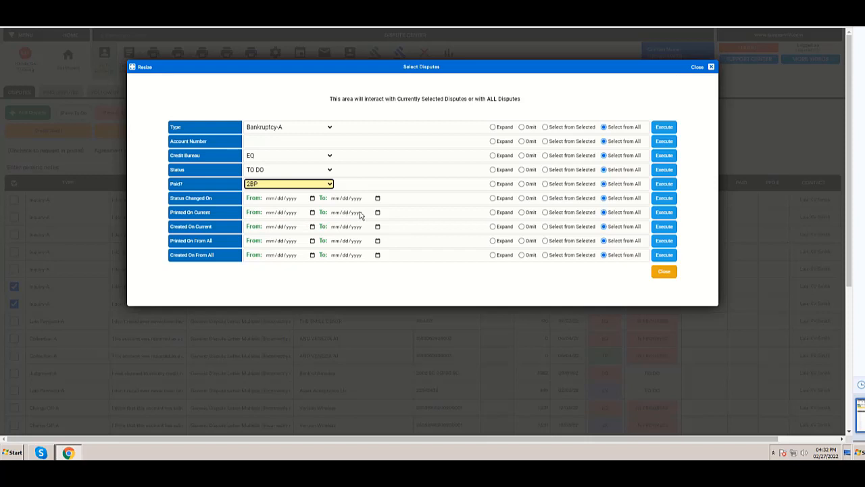
mouse_move(266, 235)
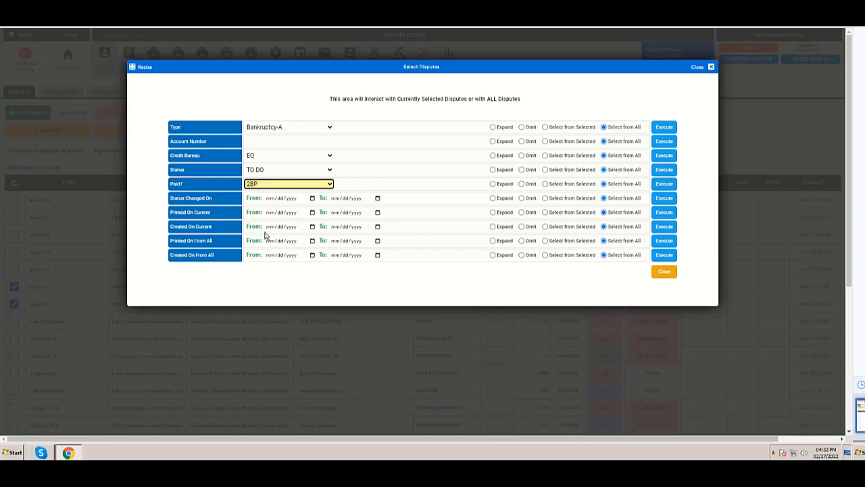
mouse_move(356, 231)
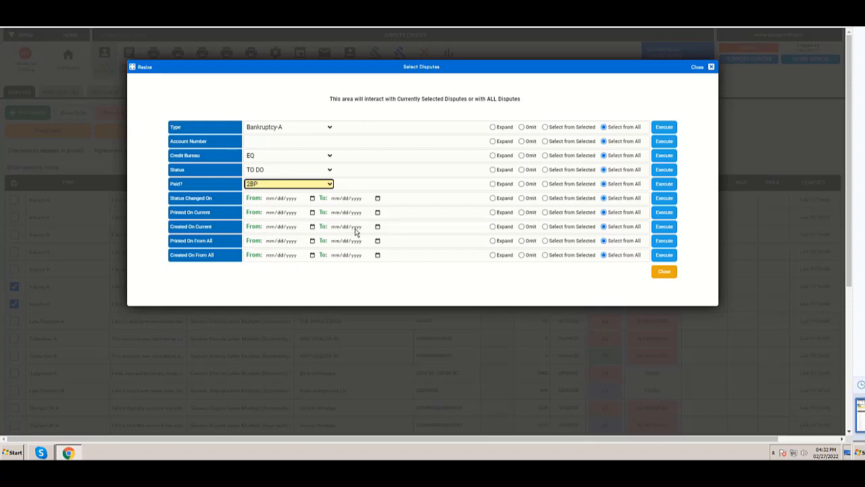
mouse_move(282, 244)
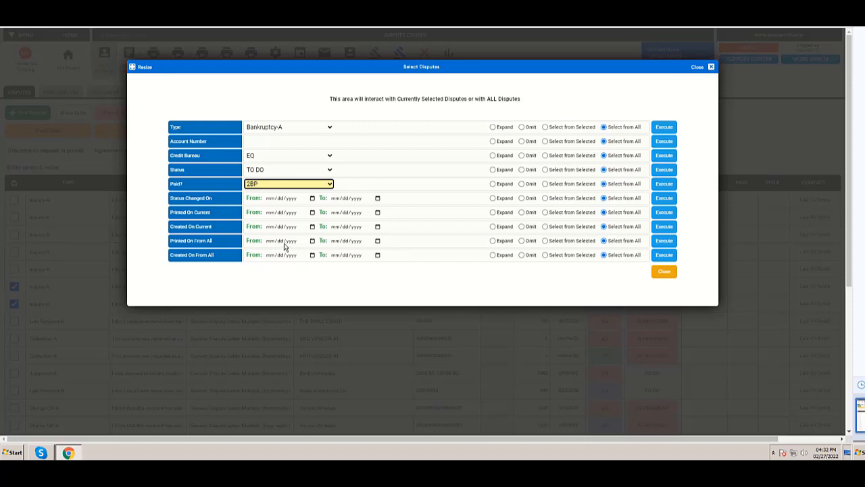
mouse_move(277, 245)
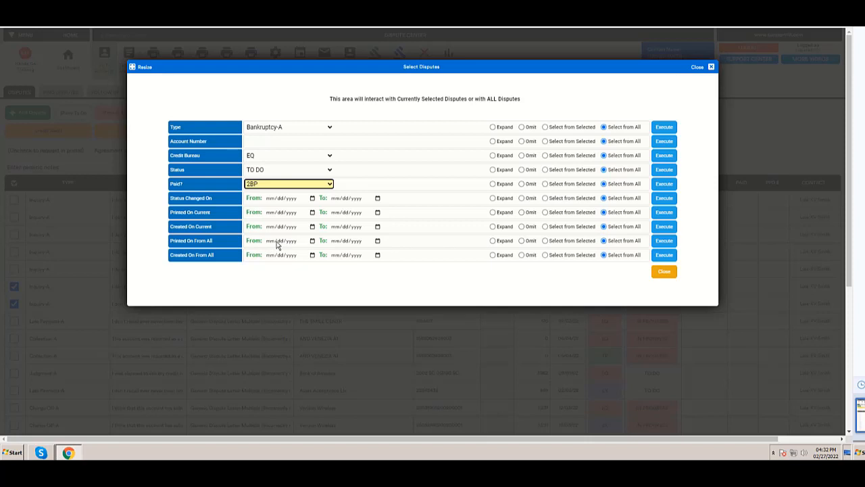
mouse_move(285, 247)
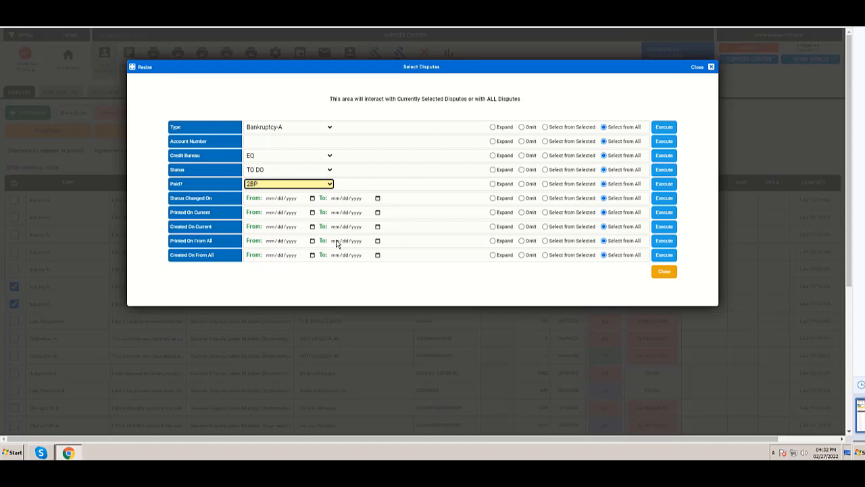
mouse_move(350, 243)
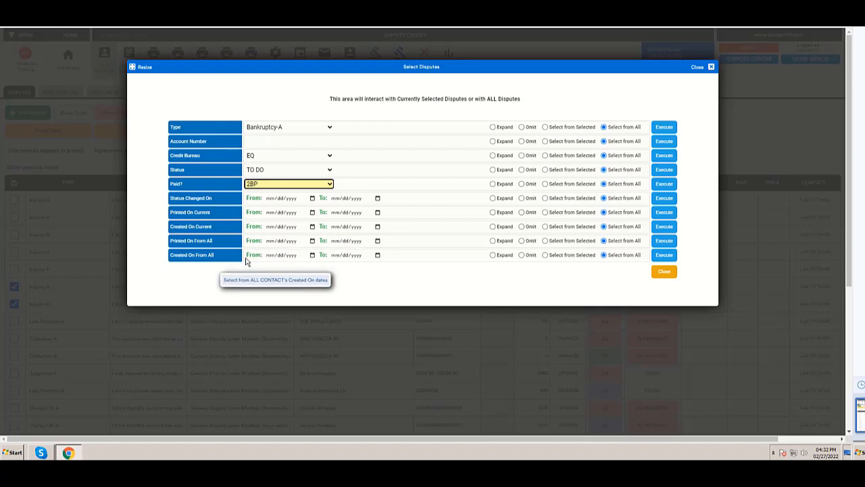
mouse_move(339, 263)
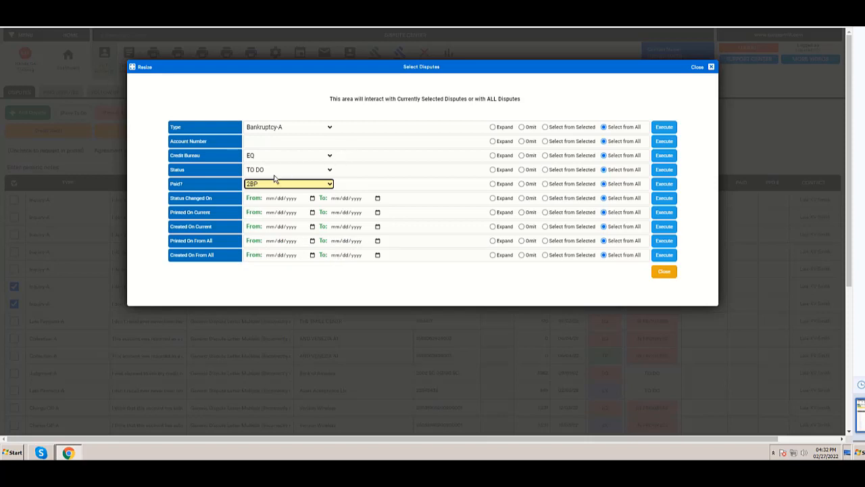
mouse_move(290, 178)
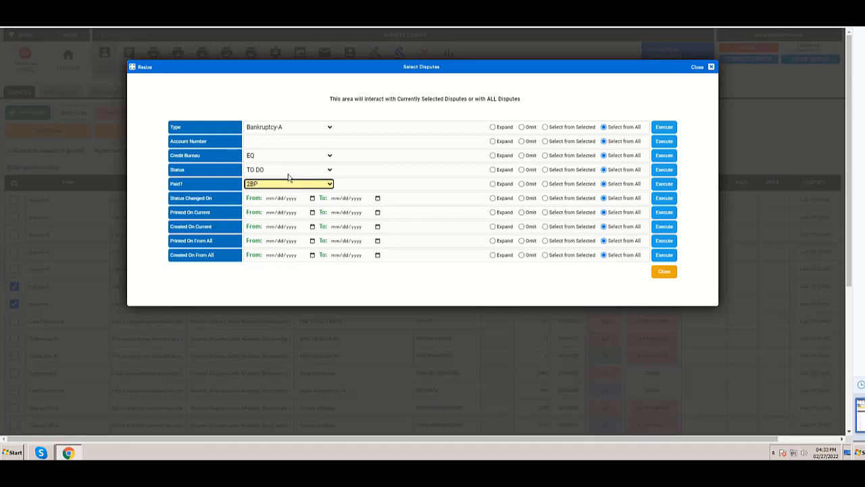
mouse_move(316, 175)
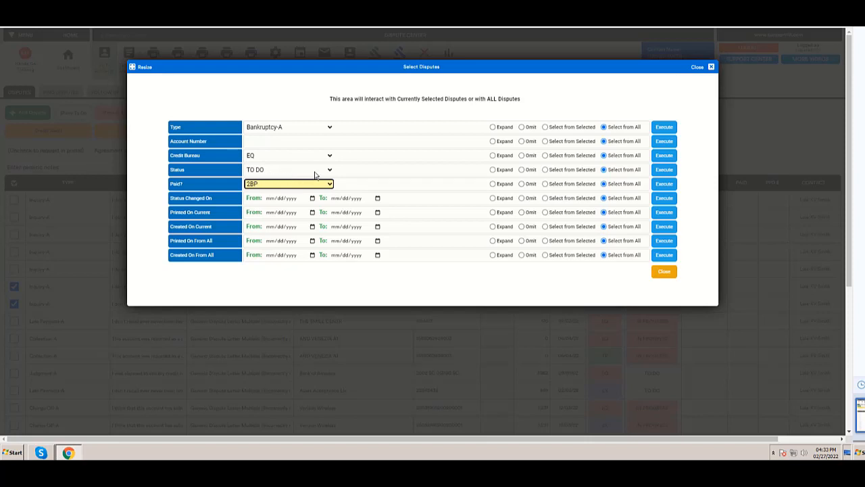
- Open the Status dropdown in Select Disputes, keeping TO DO selected
left_click(285, 170)
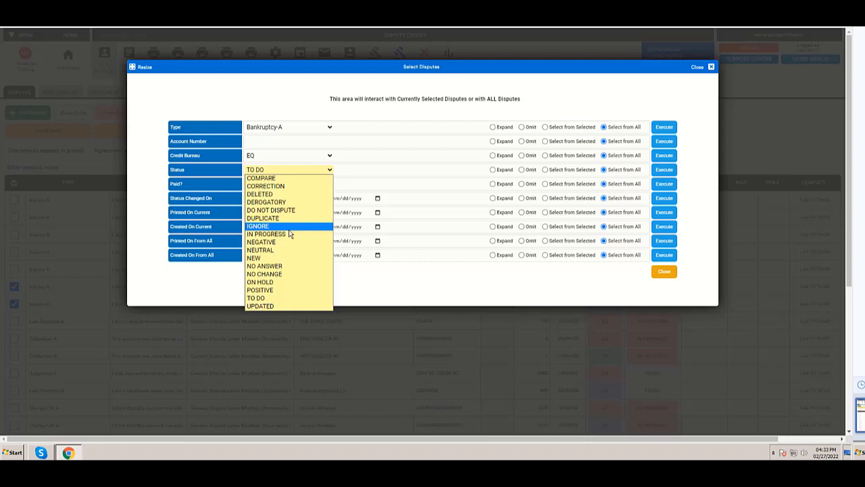
mouse_move(278, 306)
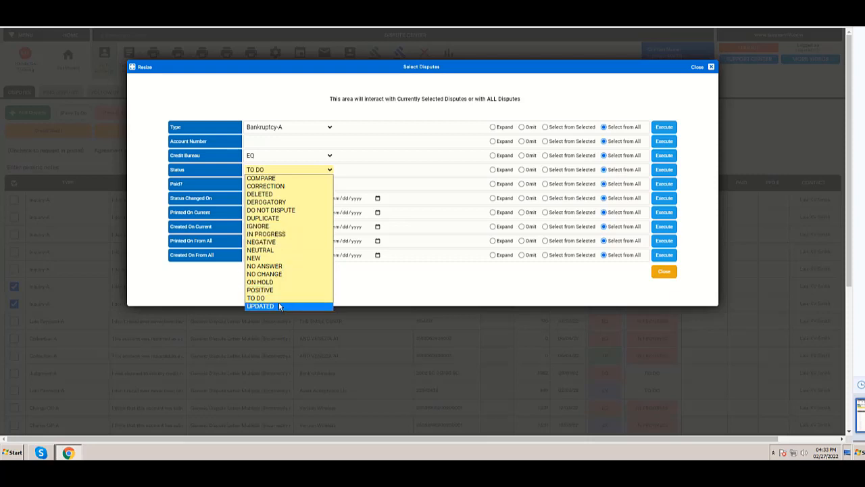
mouse_move(272, 196)
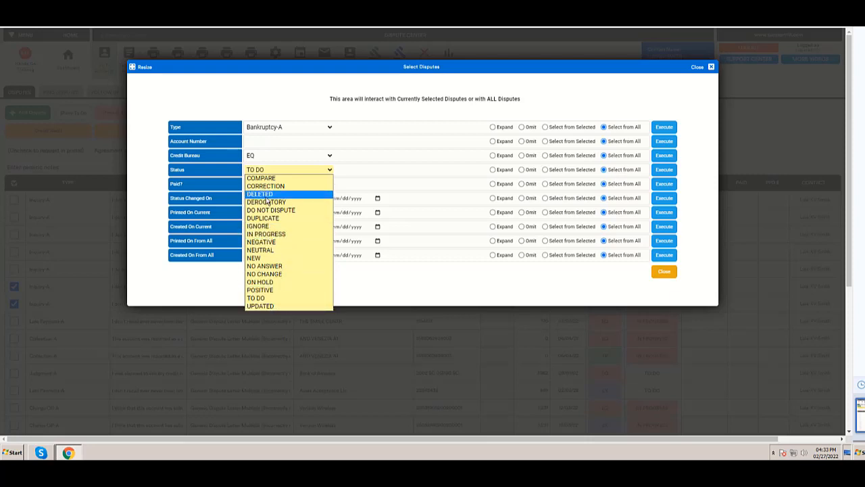
mouse_move(256, 298)
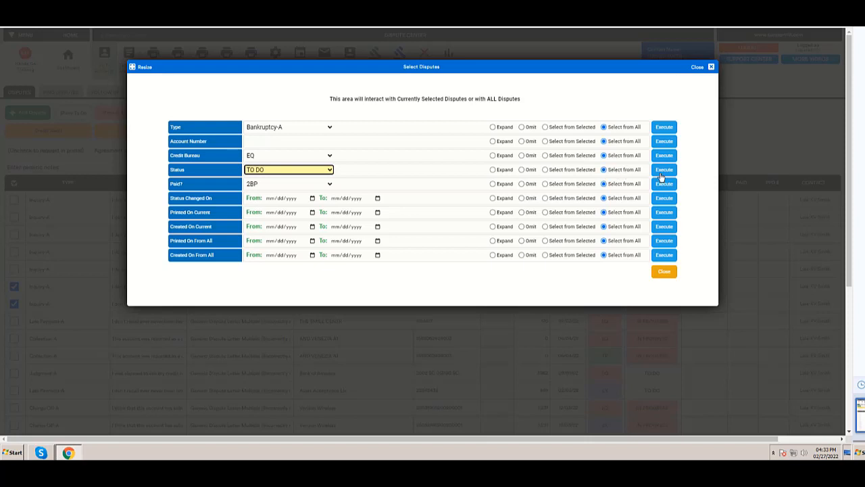
mouse_move(634, 171)
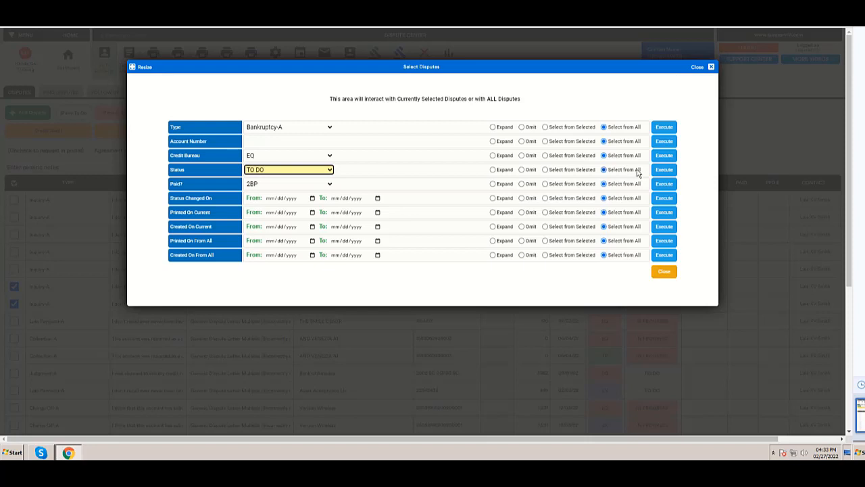
mouse_move(613, 170)
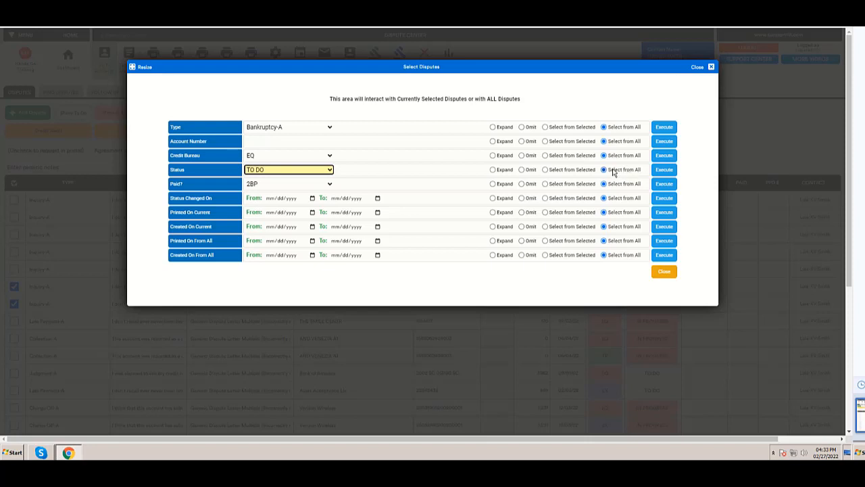
mouse_move(646, 173)
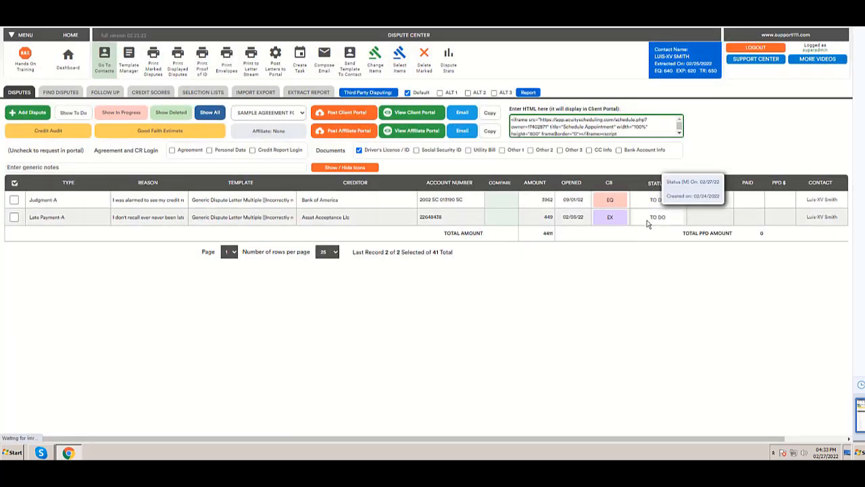
mouse_move(398, 59)
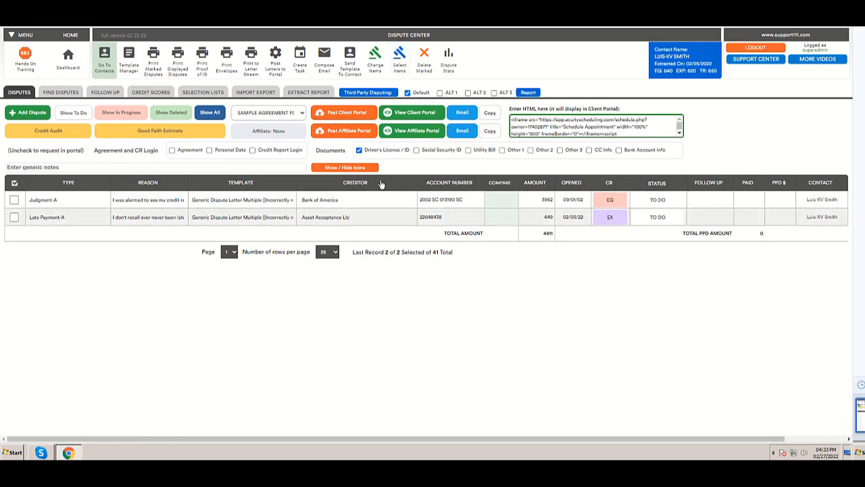
mouse_move(210, 112)
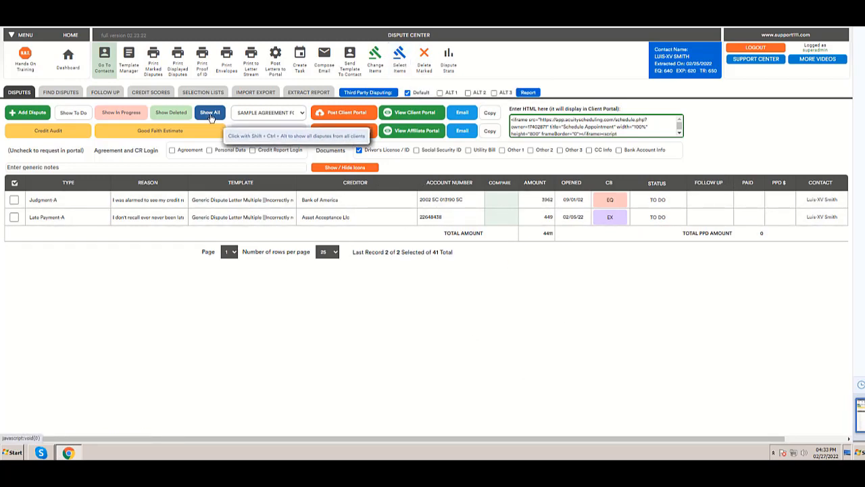
mouse_move(399, 57)
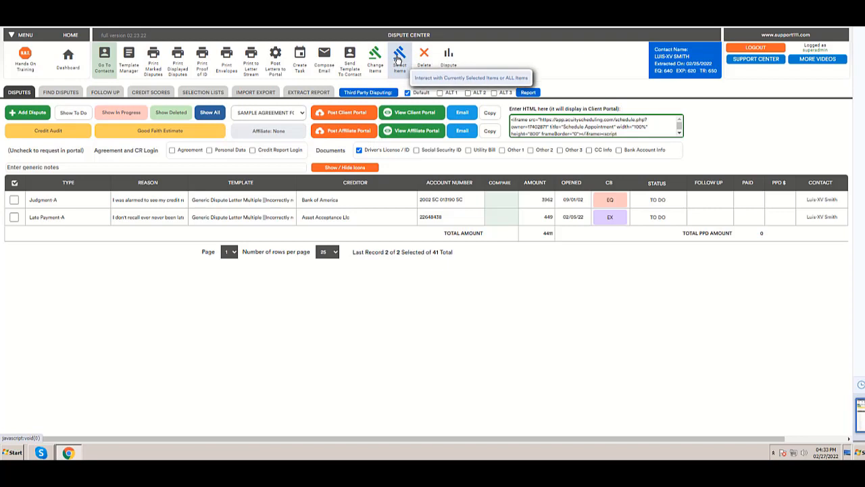
- Select all IN PROGRESS disputes using the Status row with Select from All
left_click(396, 53)
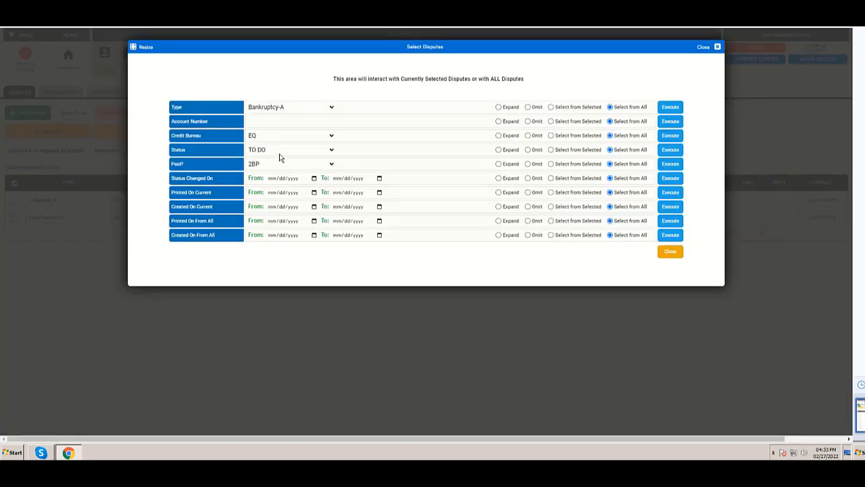
left_click(288, 150)
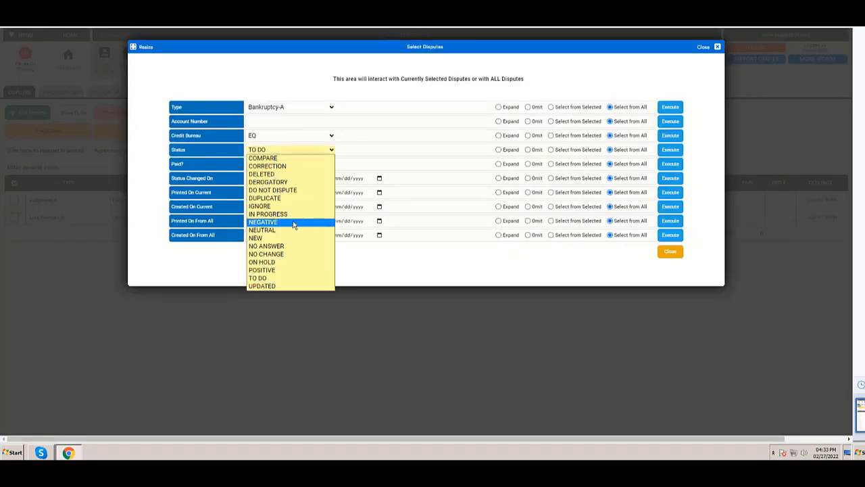
left_click(268, 214)
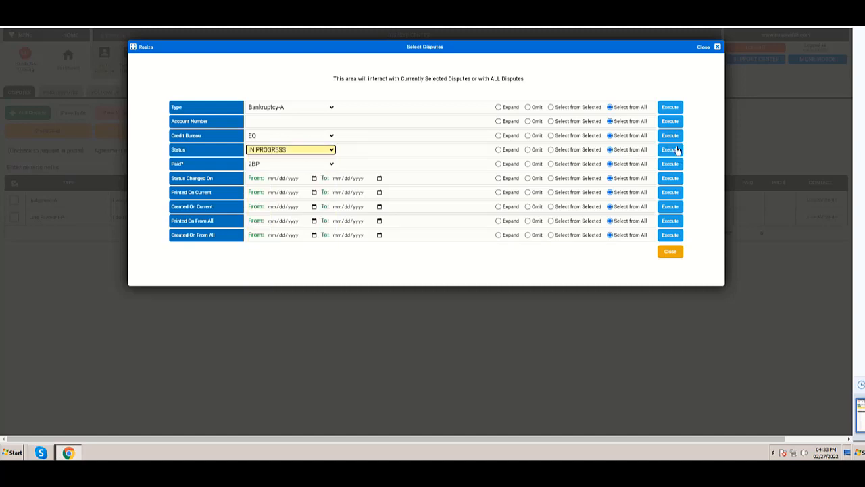
left_click(669, 149)
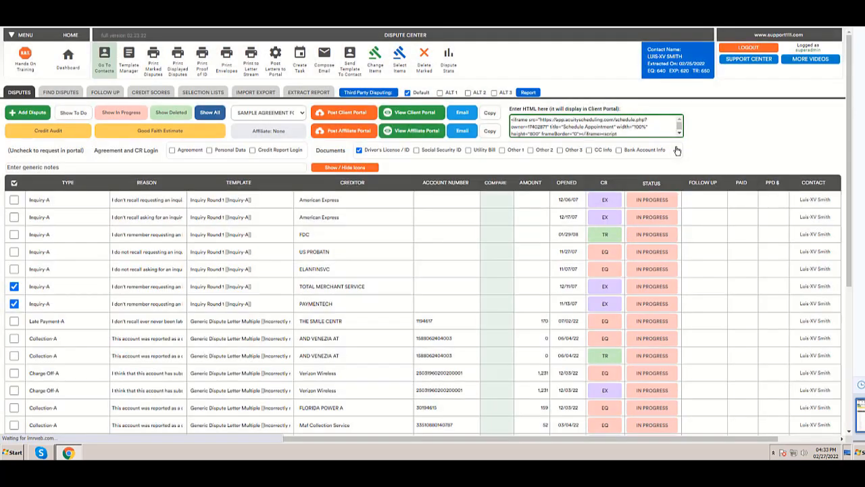
mouse_move(650, 251)
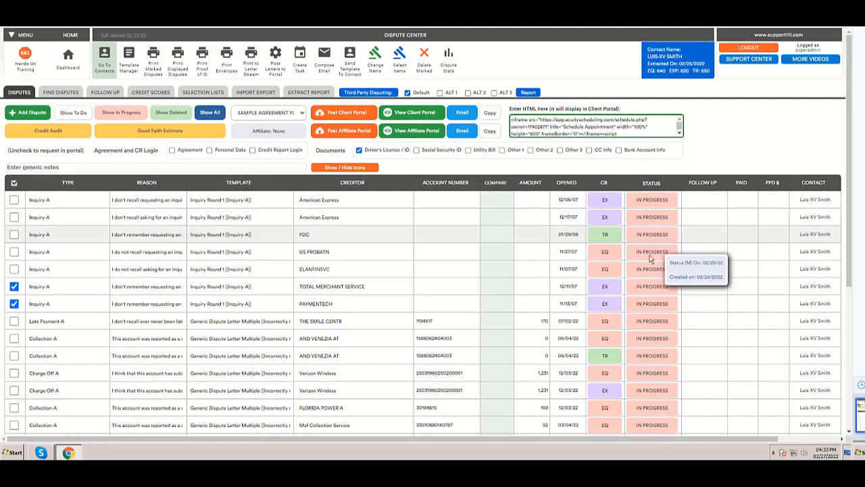
mouse_move(388, 88)
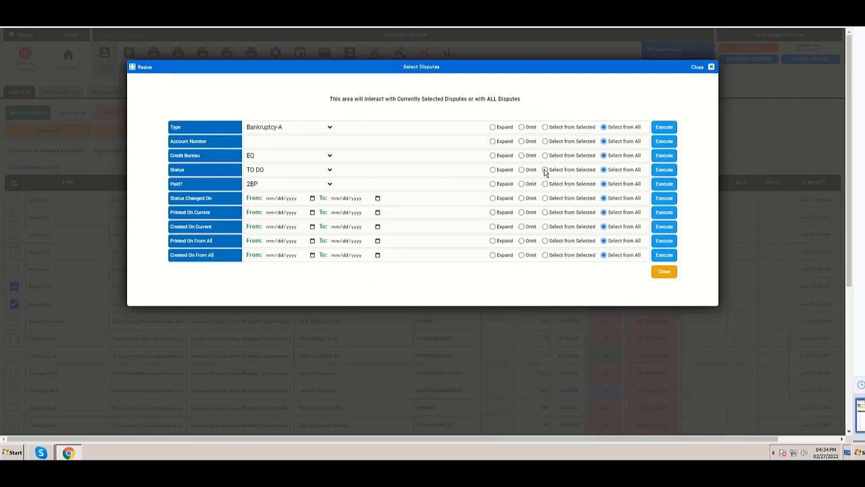
- Run the TO DO status filter with Select from Selected, yielding no records
left_click(545, 170)
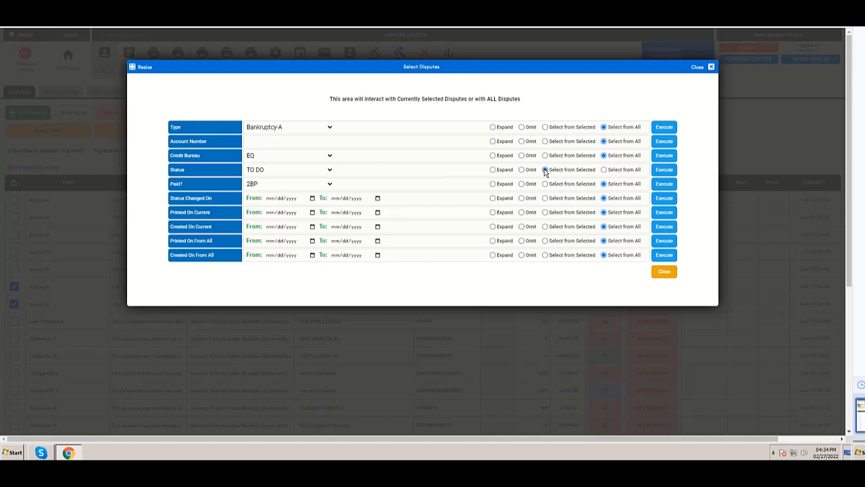
mouse_move(547, 173)
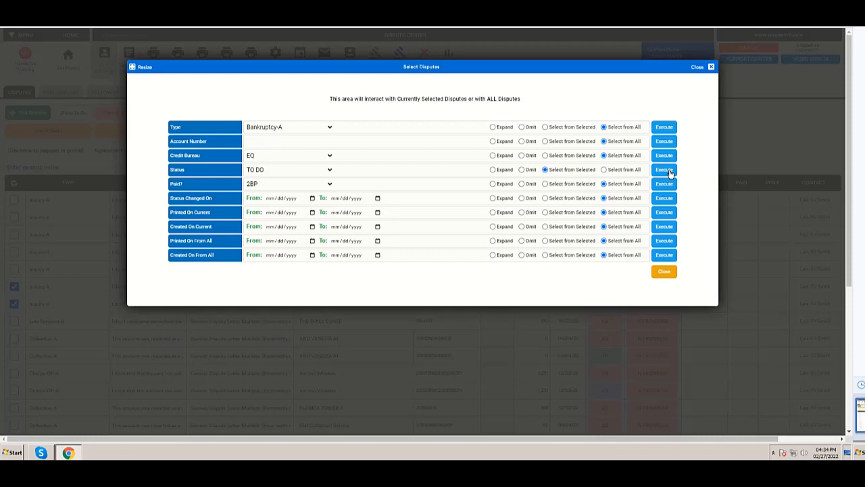
left_click(664, 170)
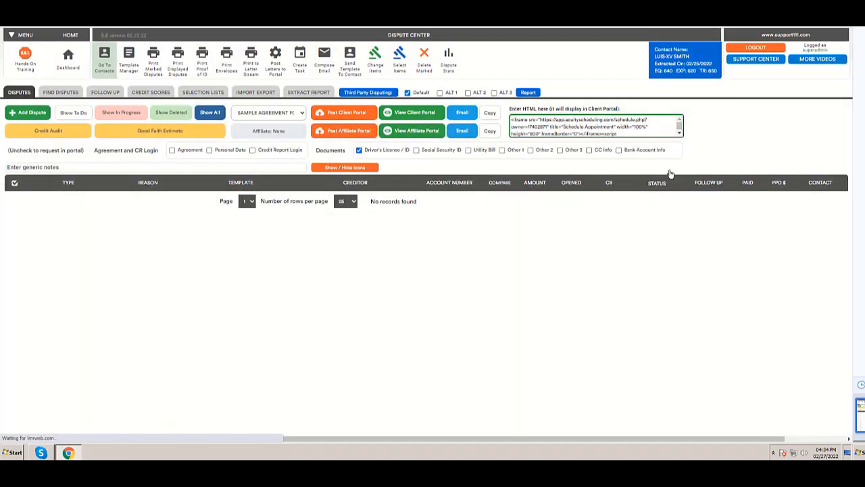
mouse_move(400, 57)
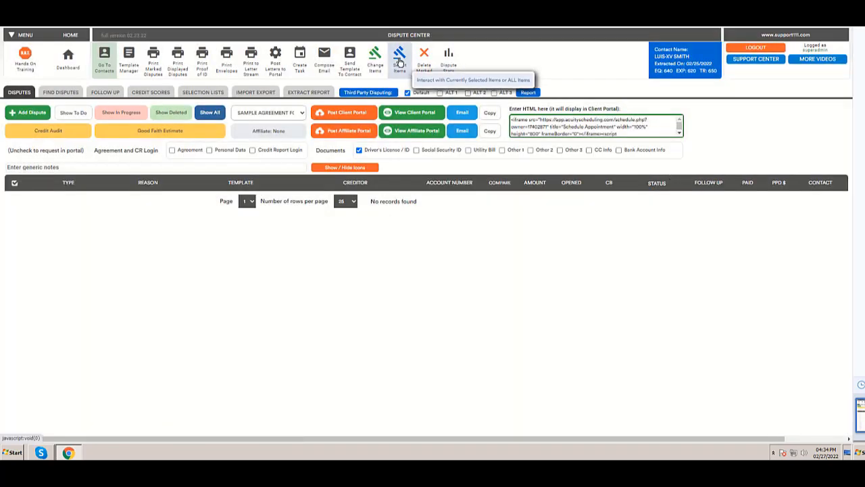
- Rerun the TO DO status filter from all records, returning Judgment-A and Late Payment-A
left_click(398, 58)
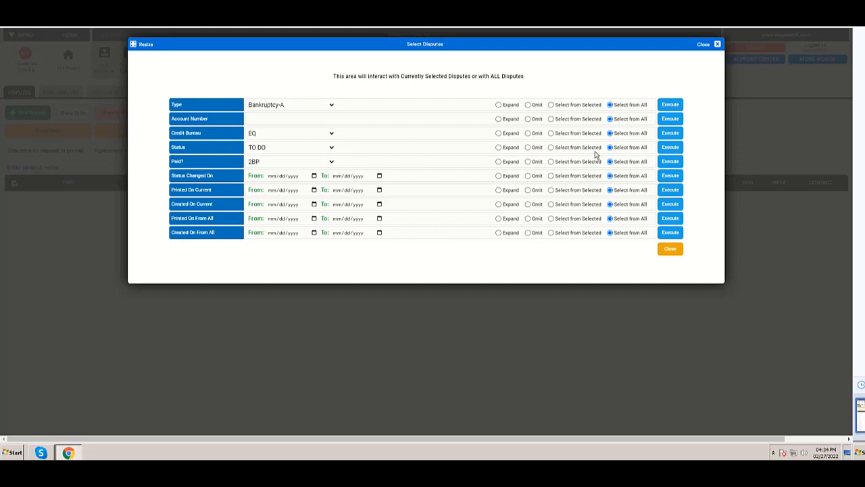
mouse_move(670, 147)
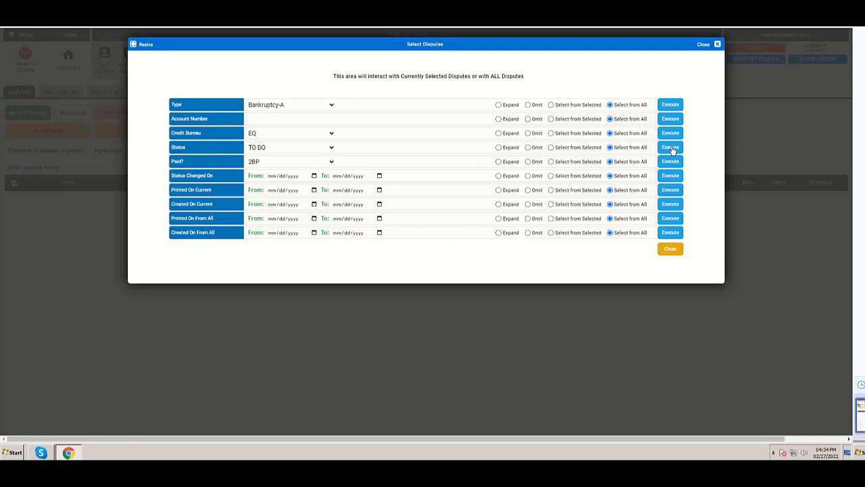
left_click(670, 147)
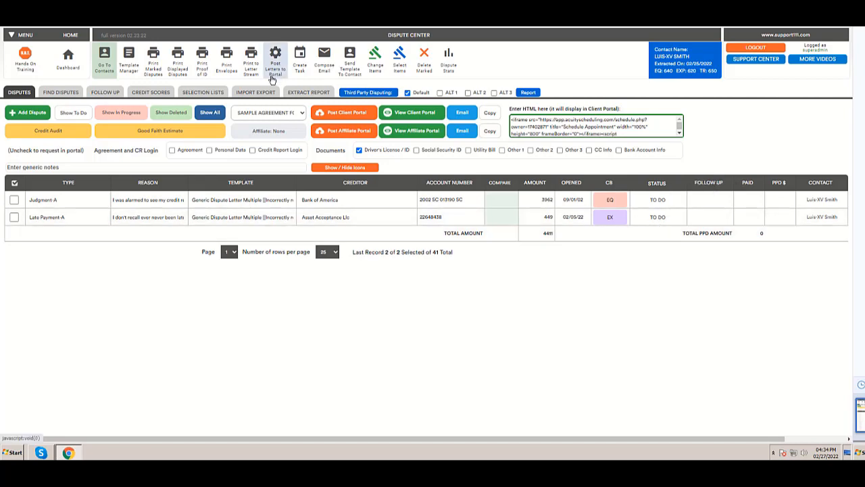
- Show all disputes, then omit TO DO disputes via the Status row's Omit option
left_click(210, 112)
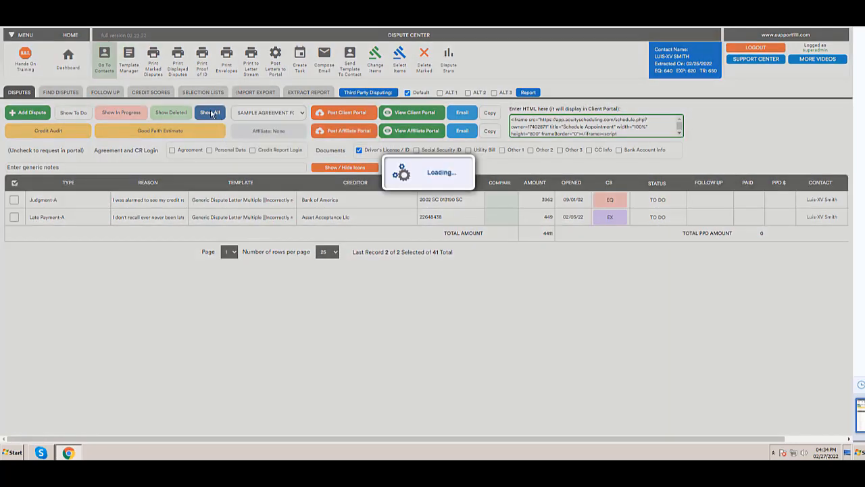
left_click(210, 113)
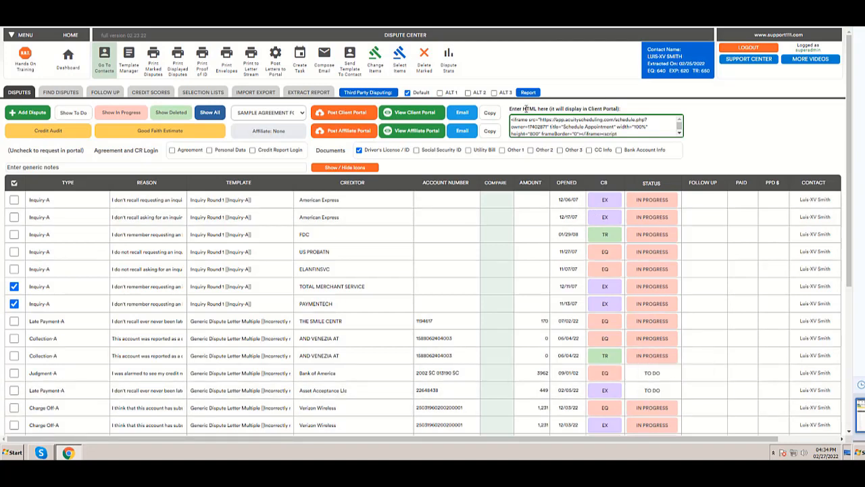
mouse_move(400, 53)
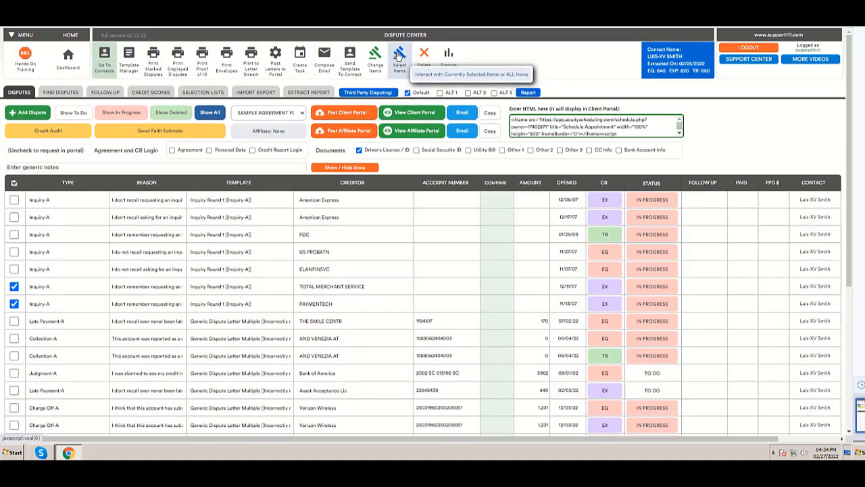
left_click(398, 54)
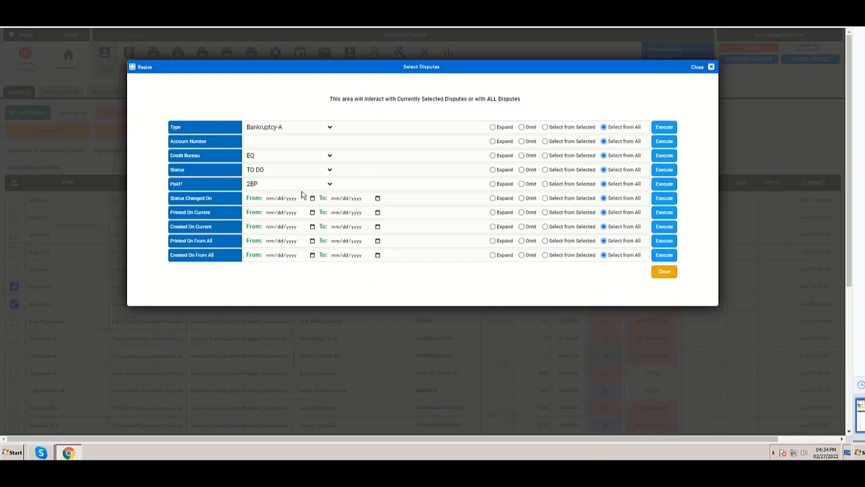
mouse_move(529, 174)
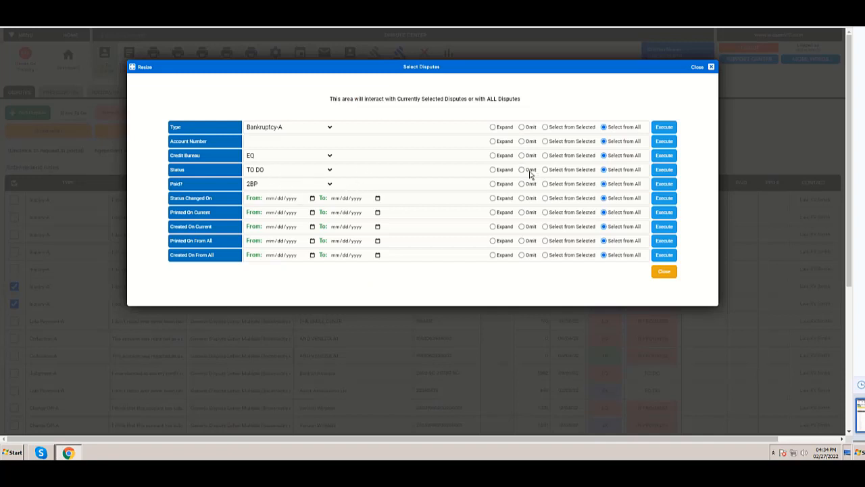
left_click(521, 169)
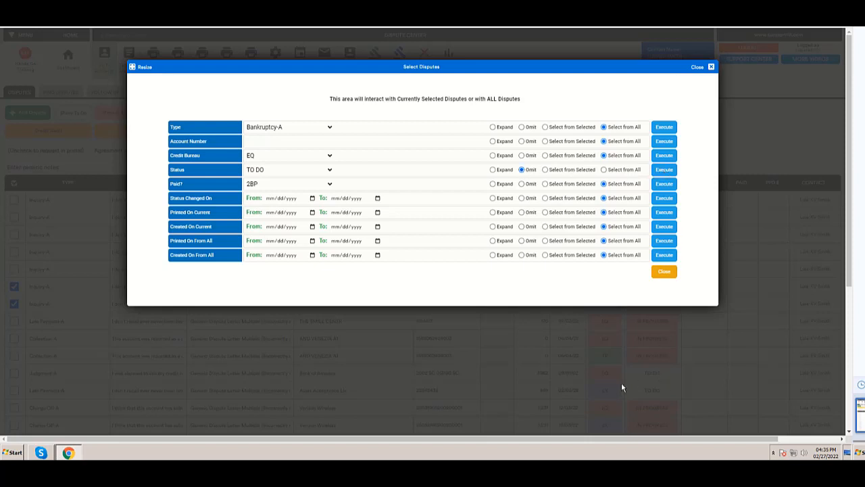
mouse_move(653, 394)
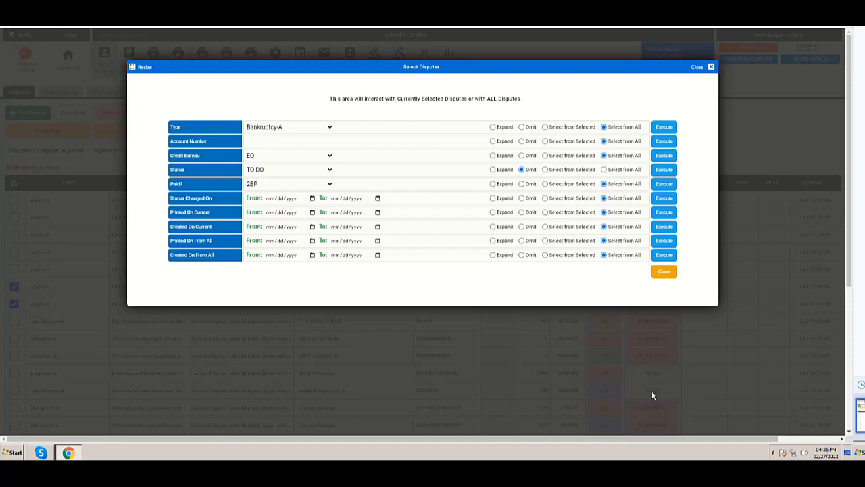
mouse_move(664, 170)
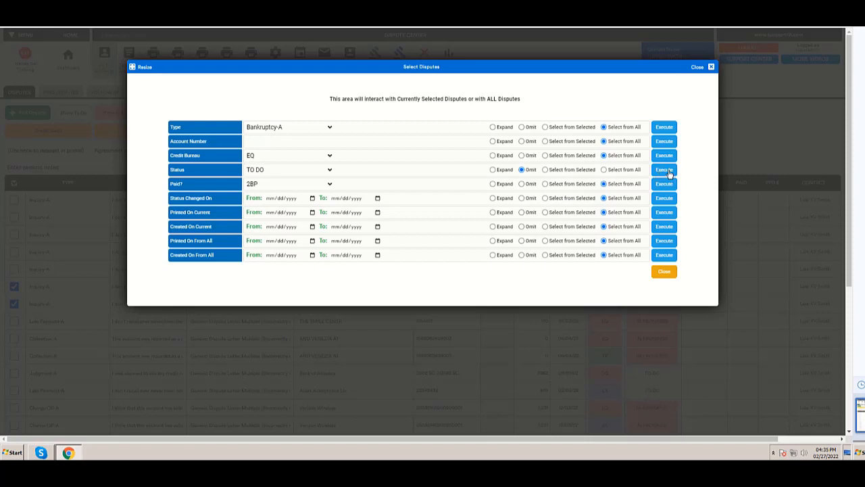
left_click(663, 170)
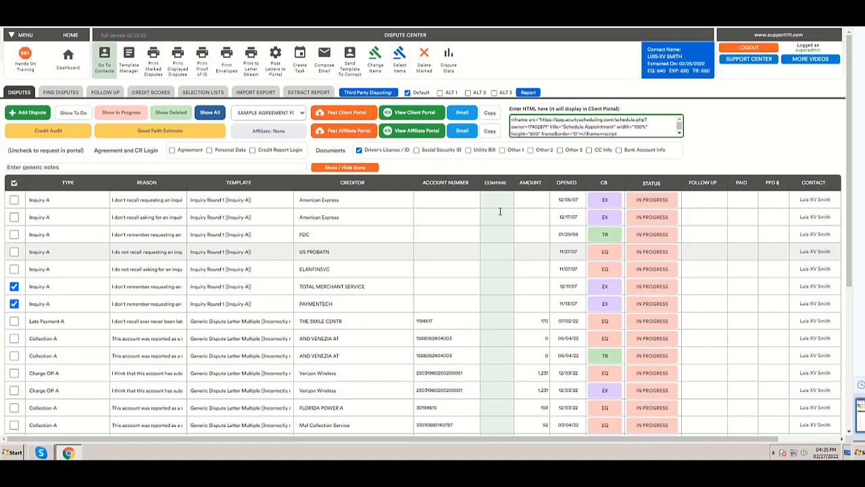
mouse_move(210, 112)
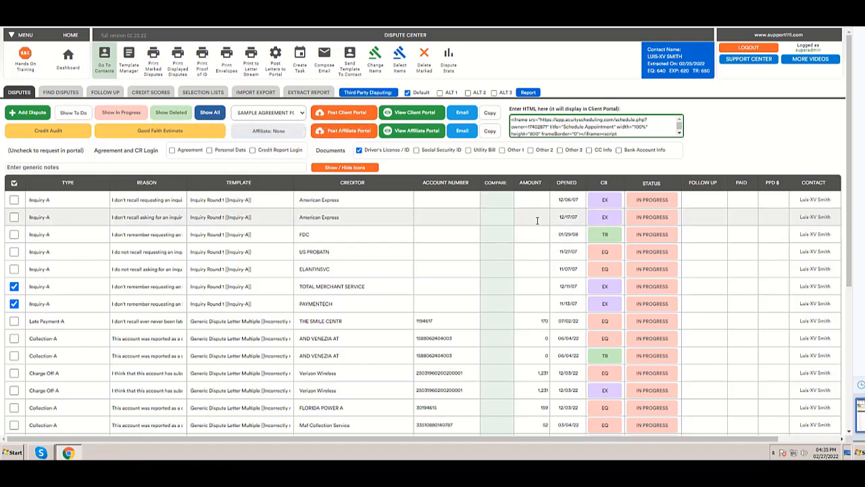
mouse_move(400, 54)
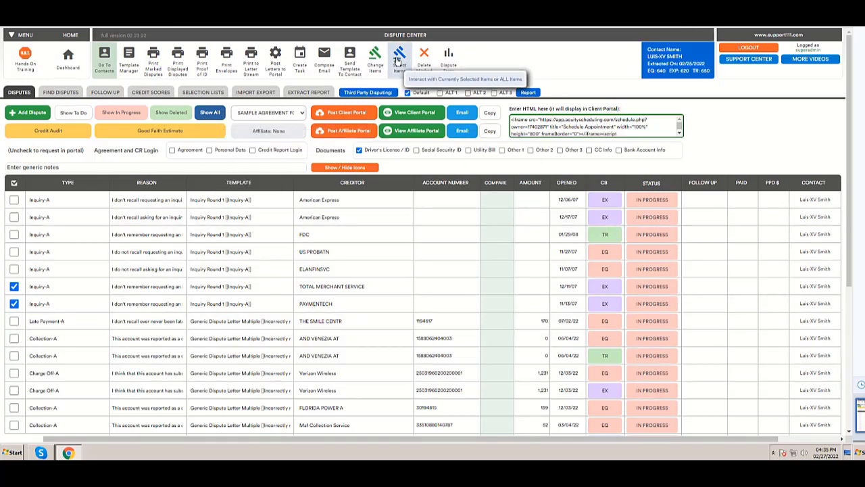
- Expand the list by TO DO status, restoring Judgment-A and Late Payment-A
left_click(399, 52)
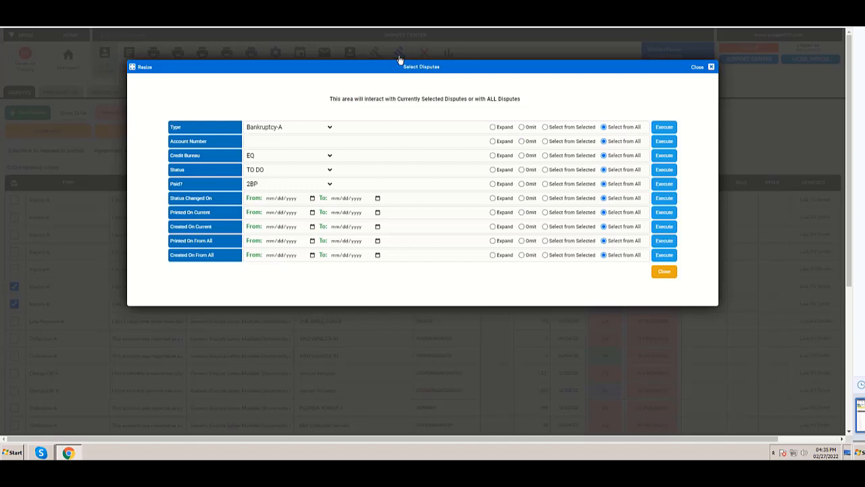
mouse_move(498, 181)
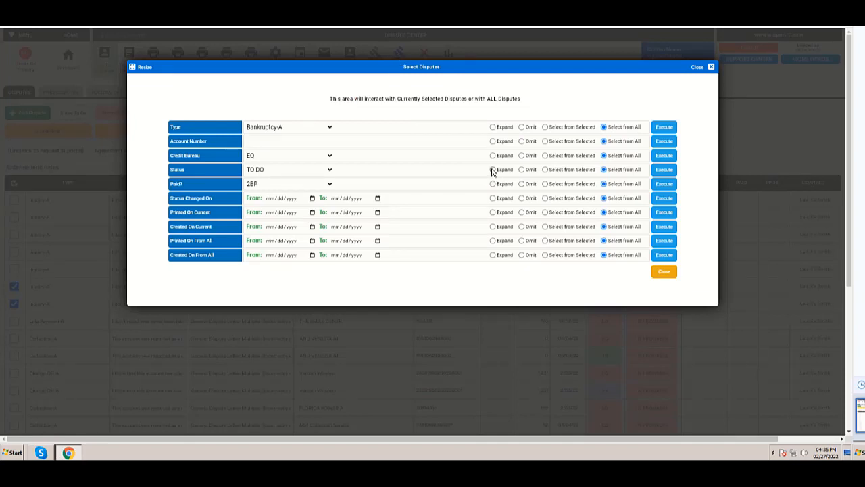
mouse_move(525, 369)
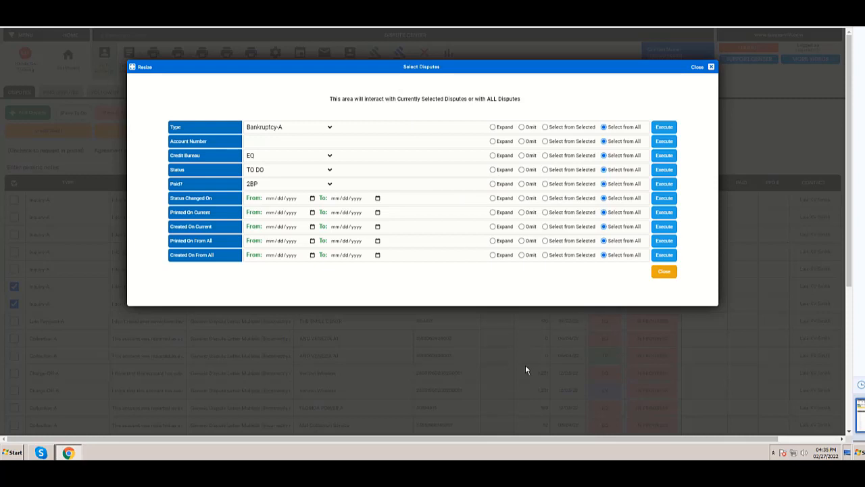
mouse_move(585, 395)
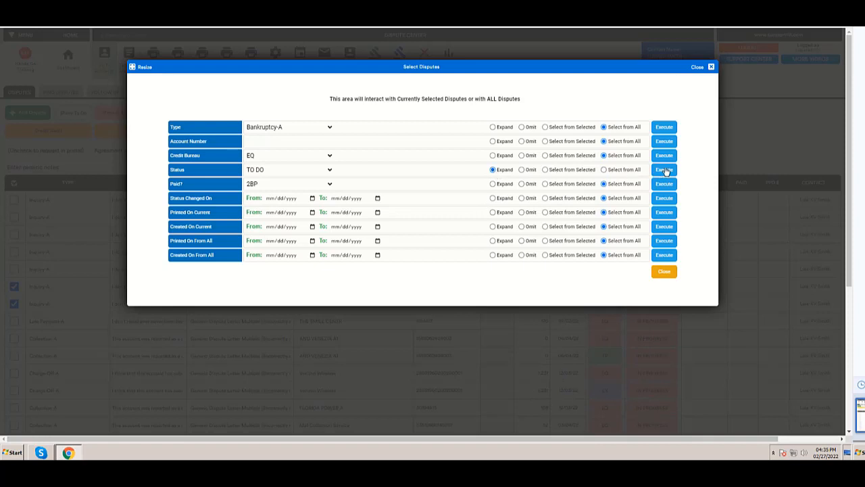
left_click(664, 169)
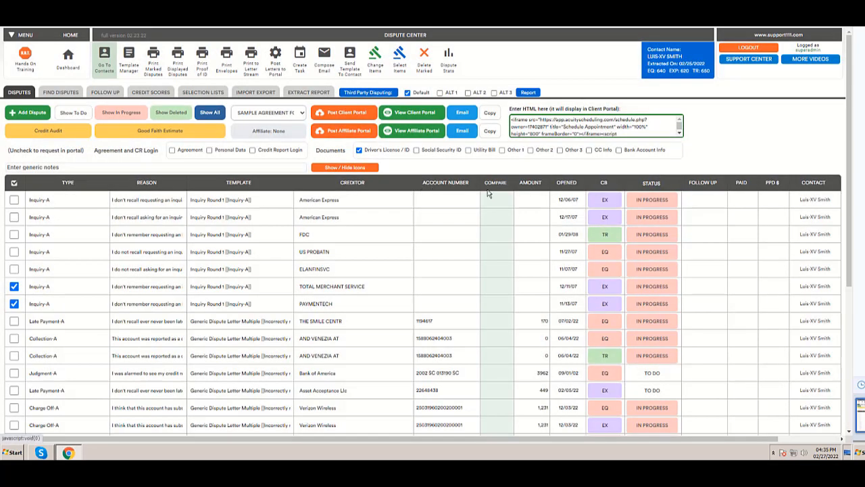
mouse_move(573, 399)
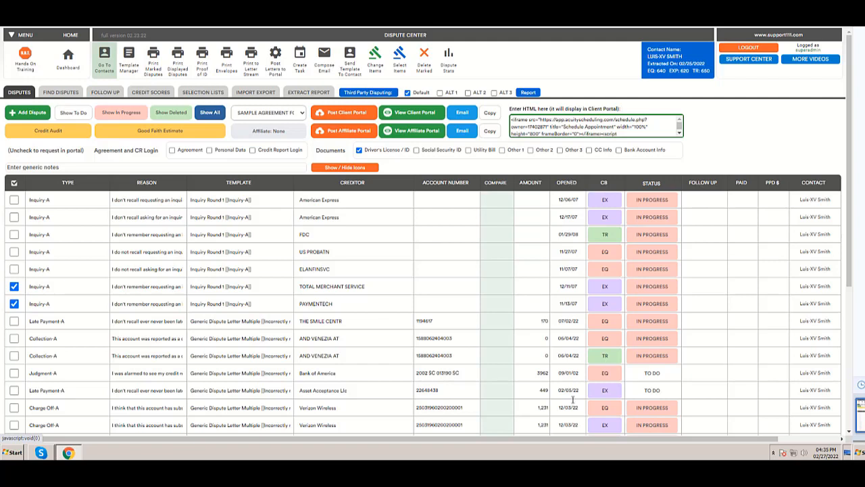
mouse_move(640, 221)
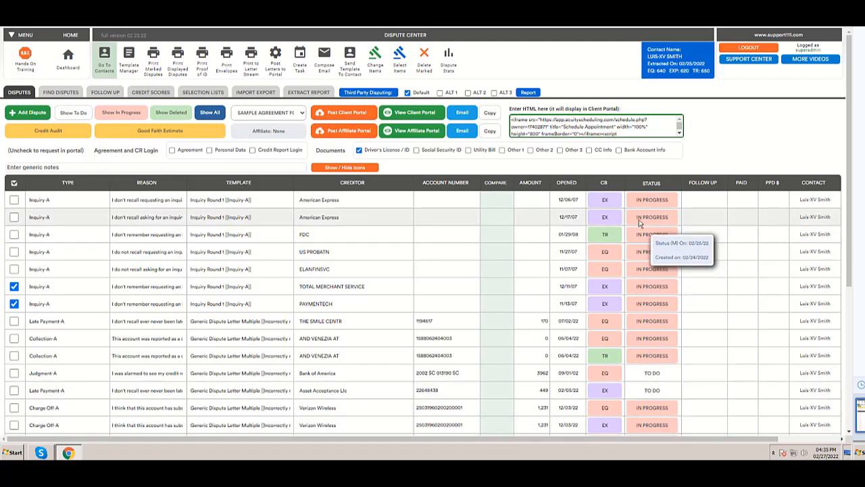
- Set the American Express Inquiry-A dispute's status to Deleted
left_click(652, 199)
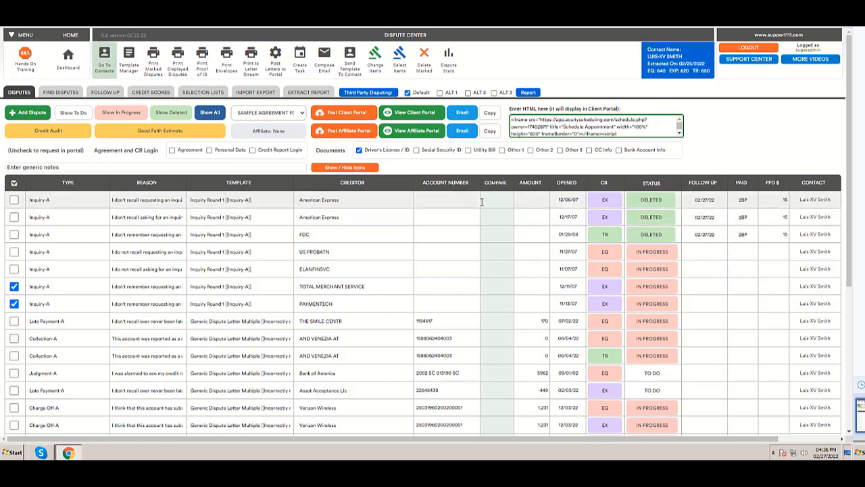
mouse_move(122, 117)
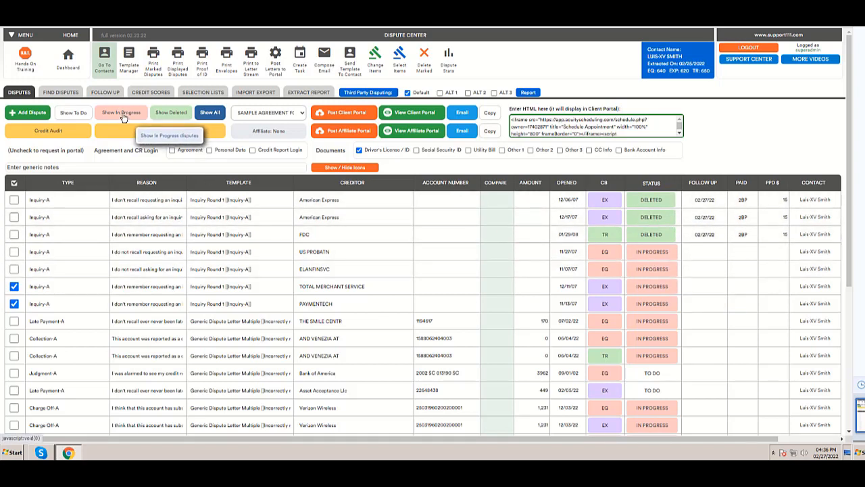
- Show only In Progress disputes, choosing Select From All in the popup
left_click(121, 112)
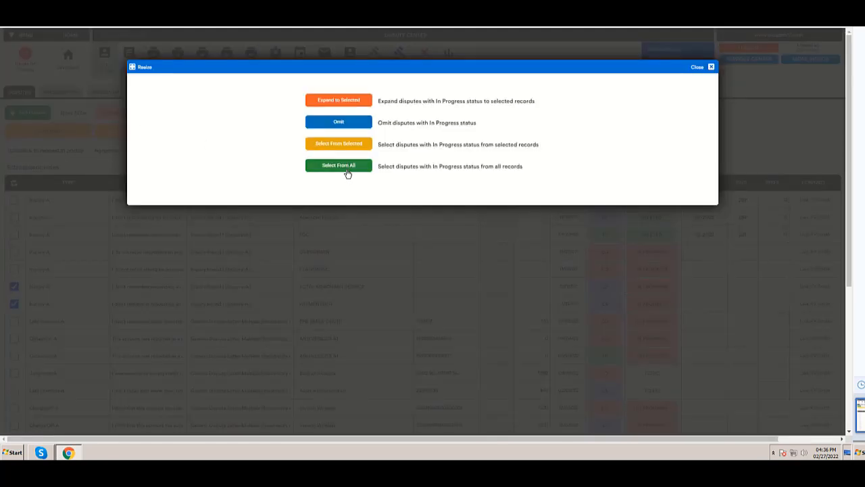
left_click(339, 166)
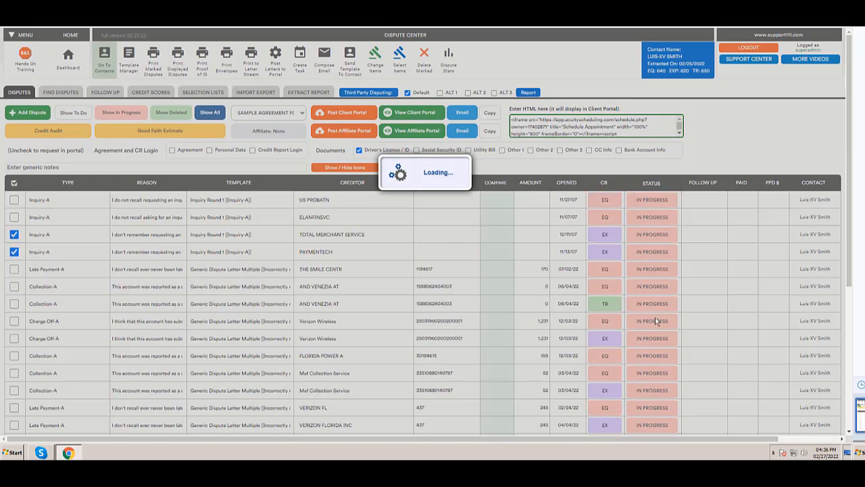
mouse_move(171, 113)
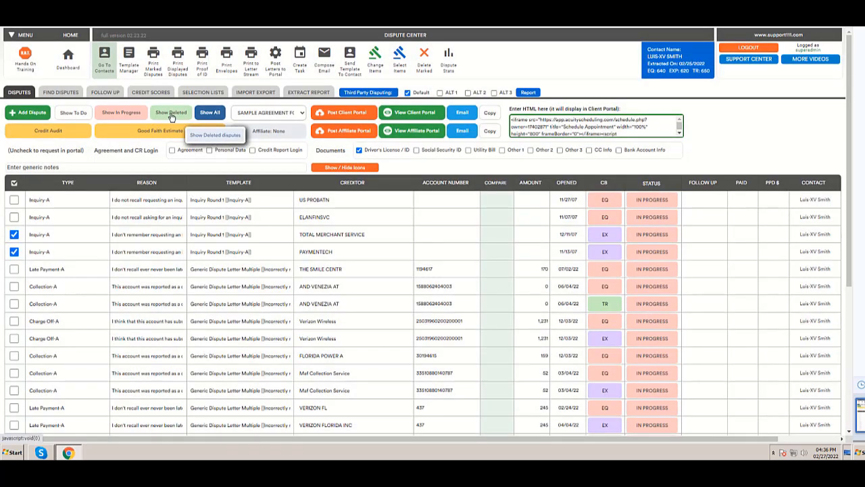
mouse_move(401, 55)
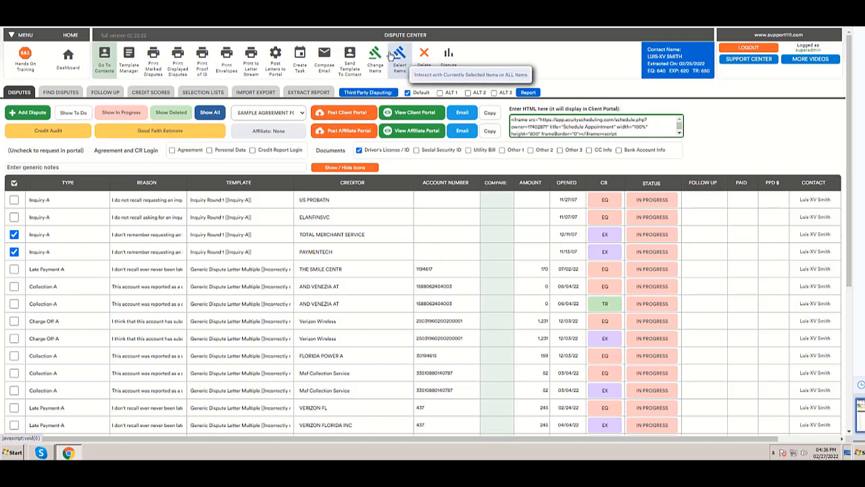
- Run the TO DO Status selection from all records, leaving Judgment-A and Late Payment-A
left_click(402, 53)
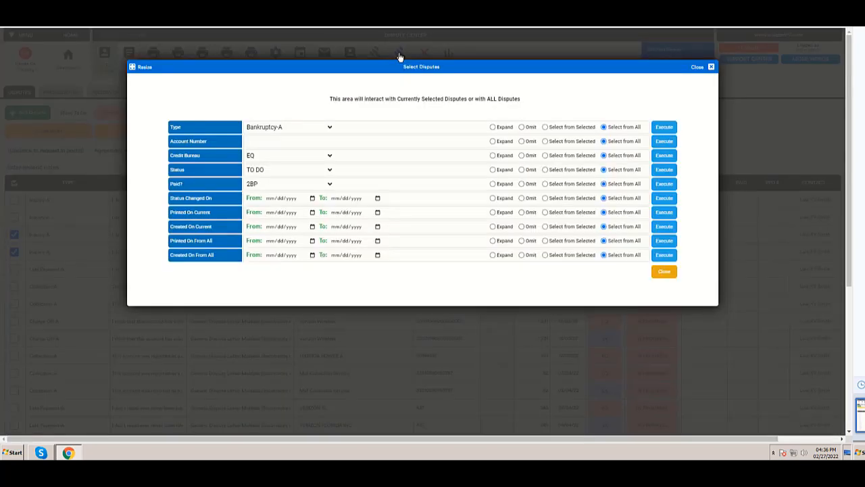
mouse_move(635, 162)
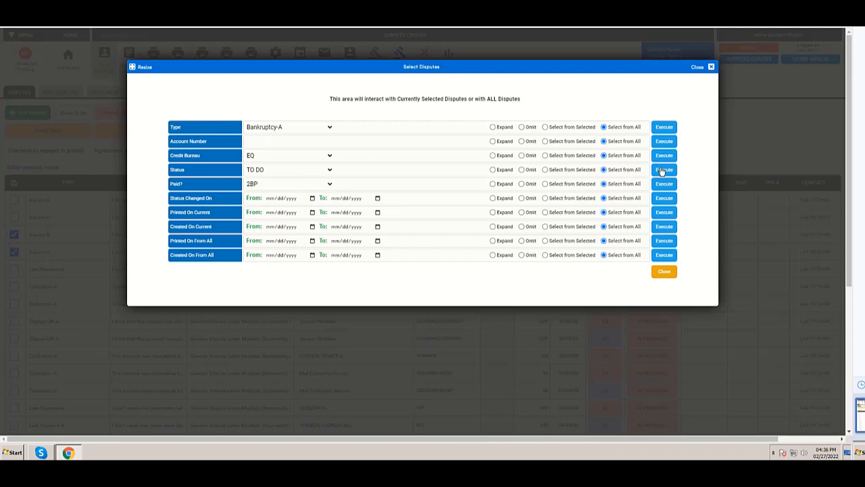
left_click(665, 169)
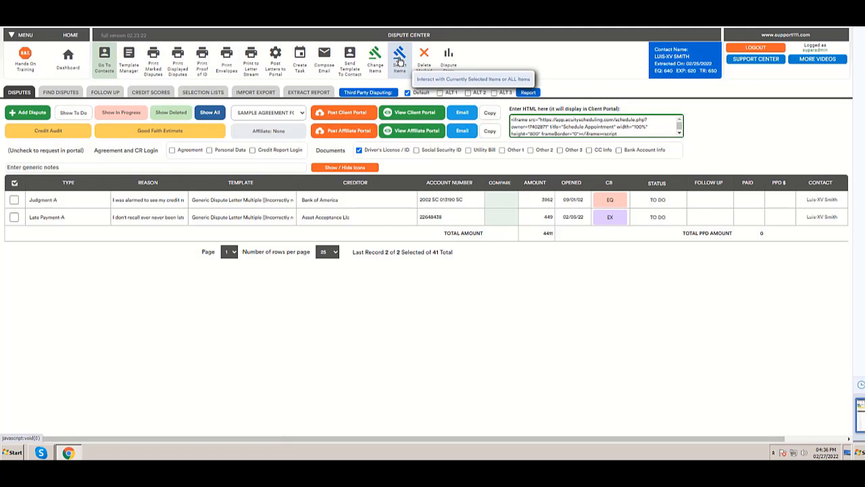
- Expand the dispute list with all DELETED-status disputes via Select Disputes
left_click(396, 52)
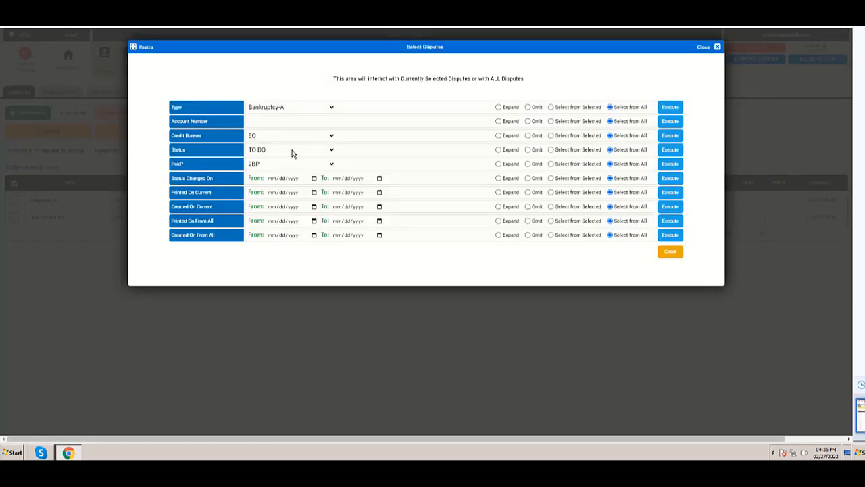
left_click(290, 149)
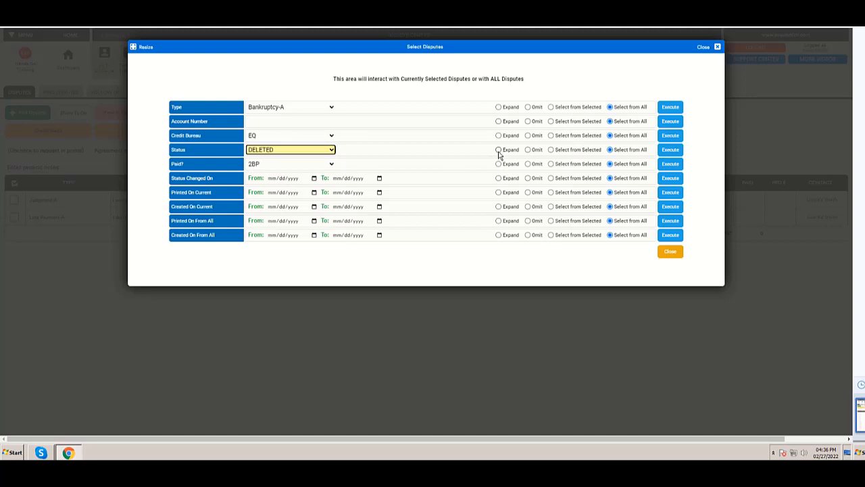
left_click(498, 150)
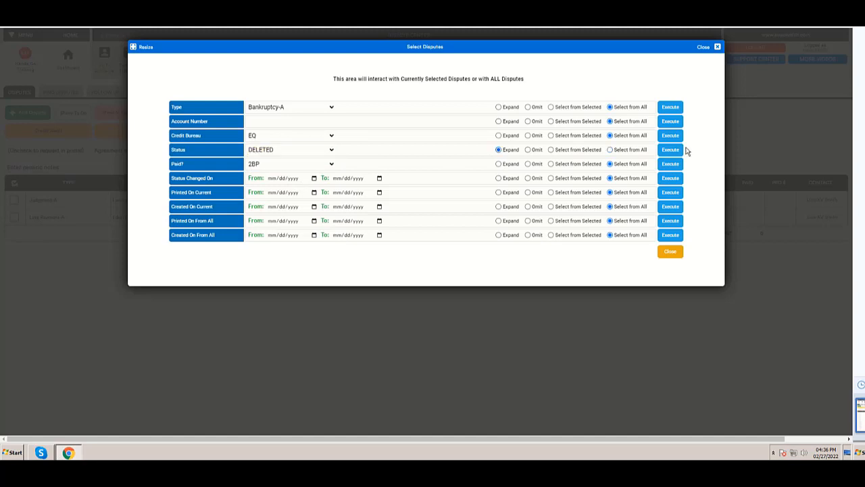
left_click(670, 252)
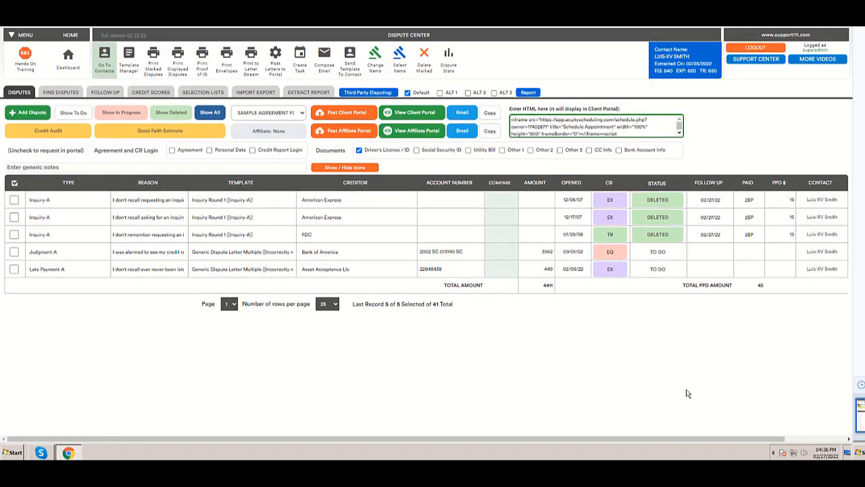
mouse_move(676, 372)
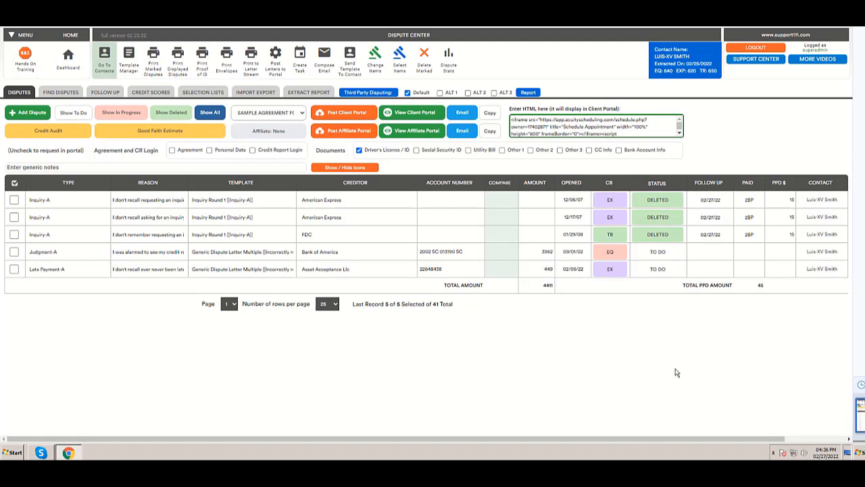
mouse_move(603, 400)
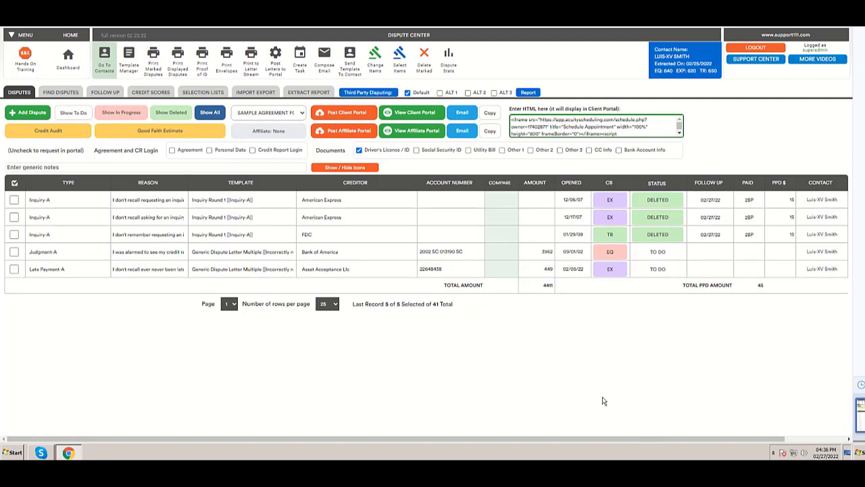
mouse_move(550, 361)
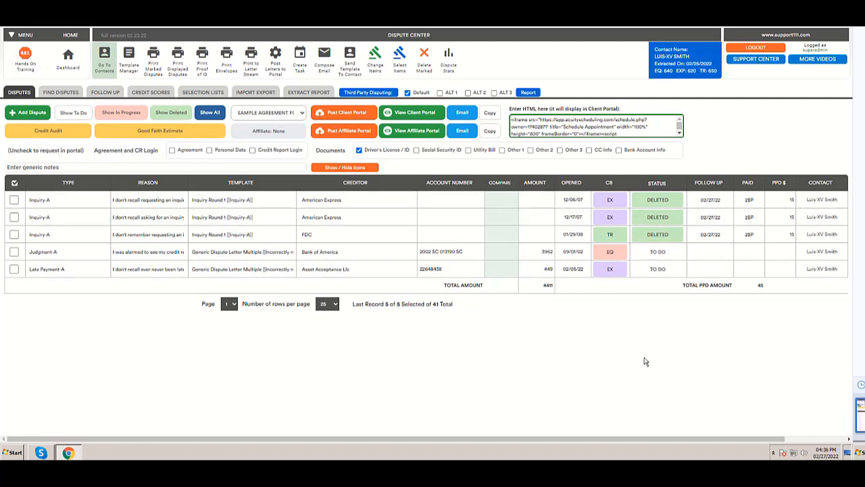
mouse_move(740, 138)
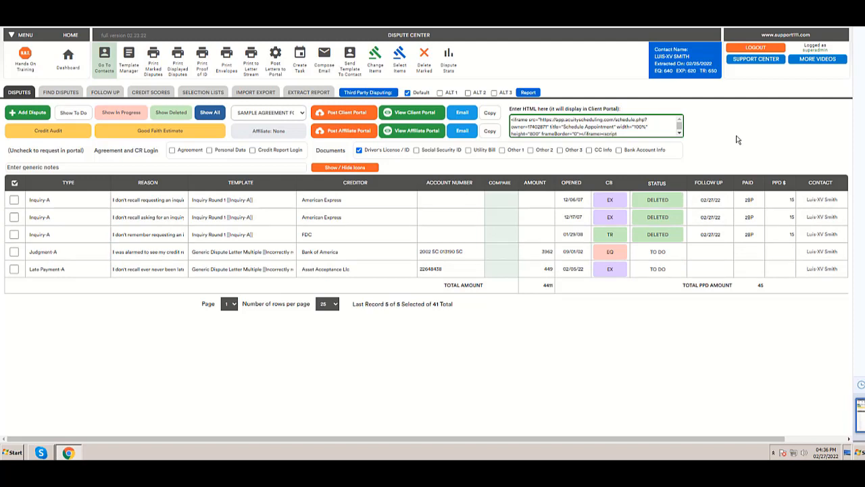
mouse_move(582, 376)
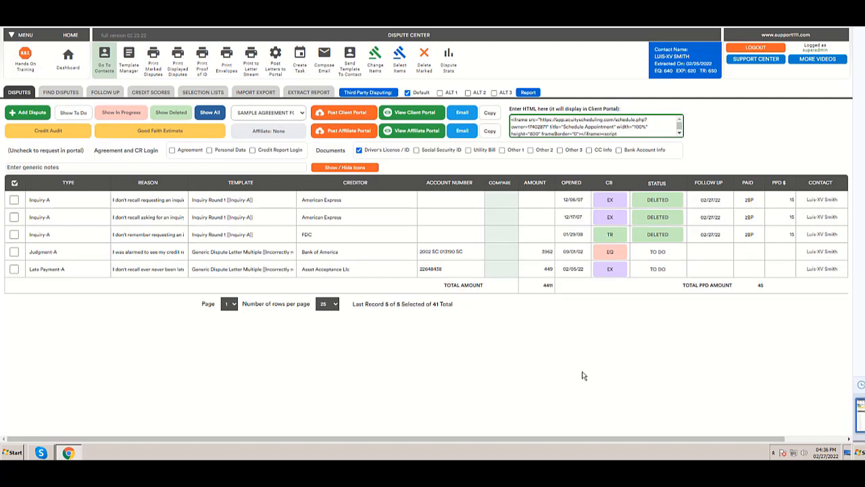
mouse_move(397, 56)
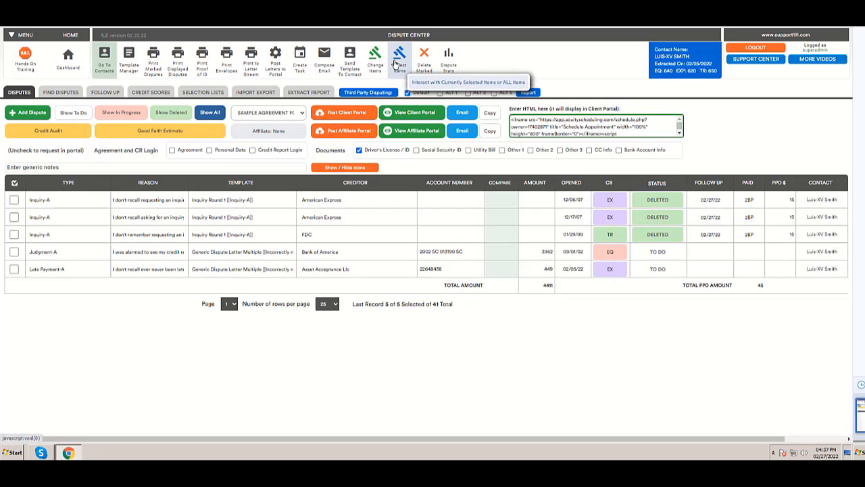
- Expand the list by dispute type Inquiry-A, adding four in-progress inquiries
left_click(395, 54)
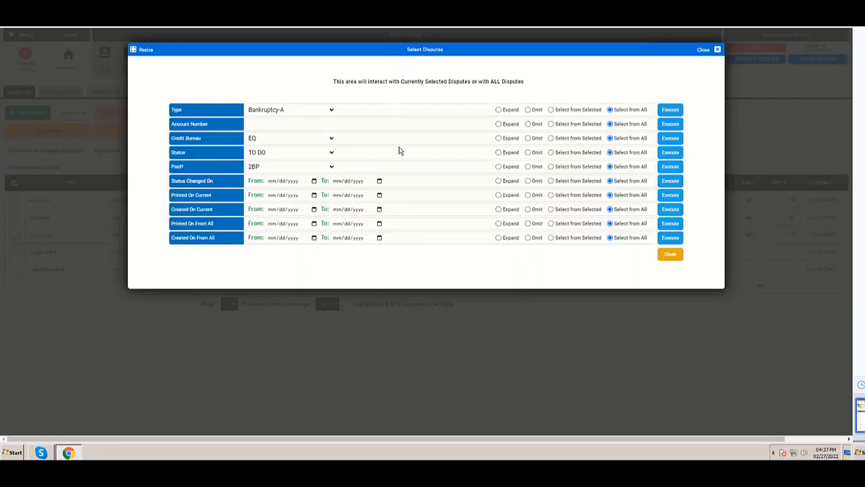
mouse_move(277, 117)
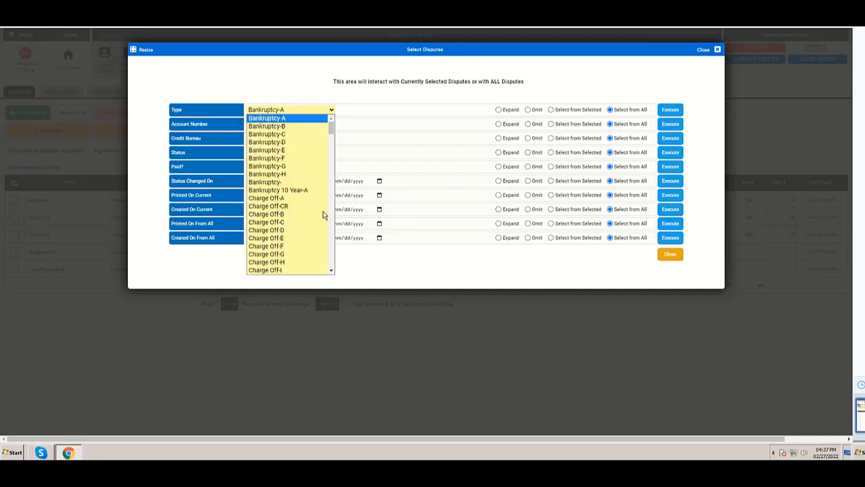
scroll("down", 3)
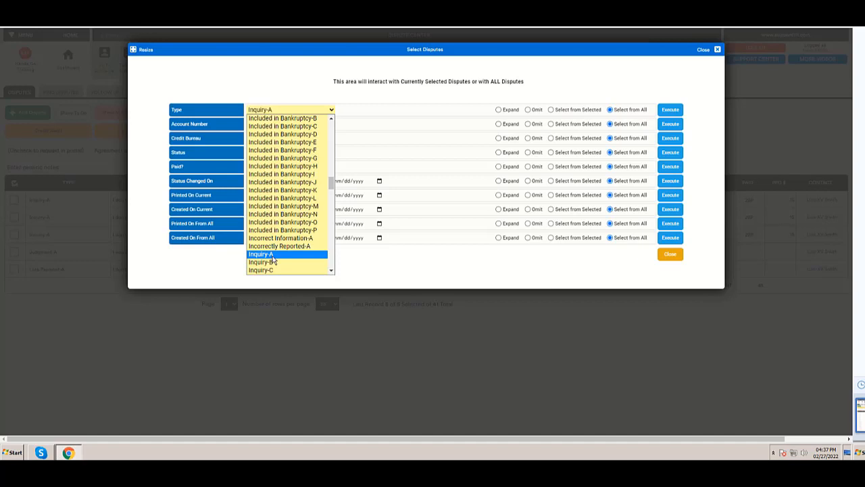
left_click(262, 254)
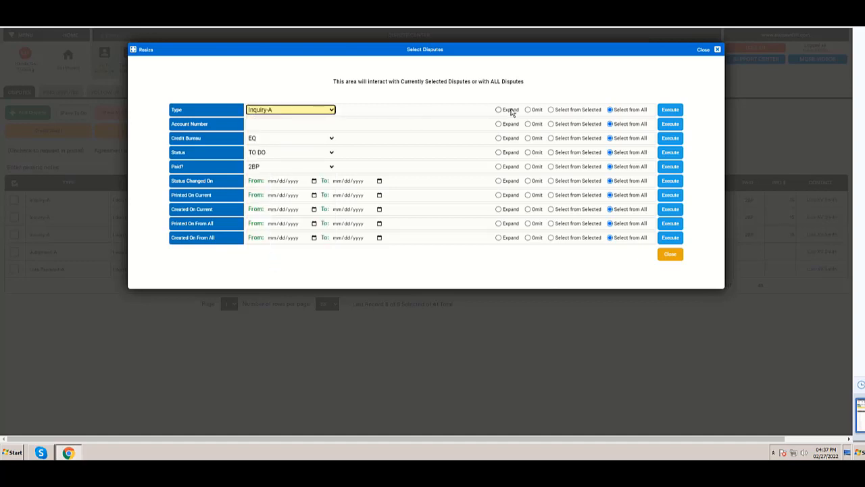
mouse_move(511, 119)
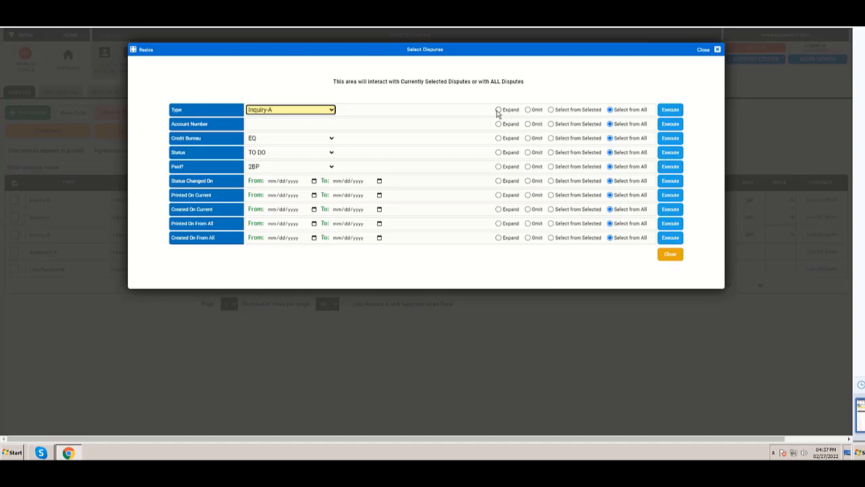
left_click(497, 110)
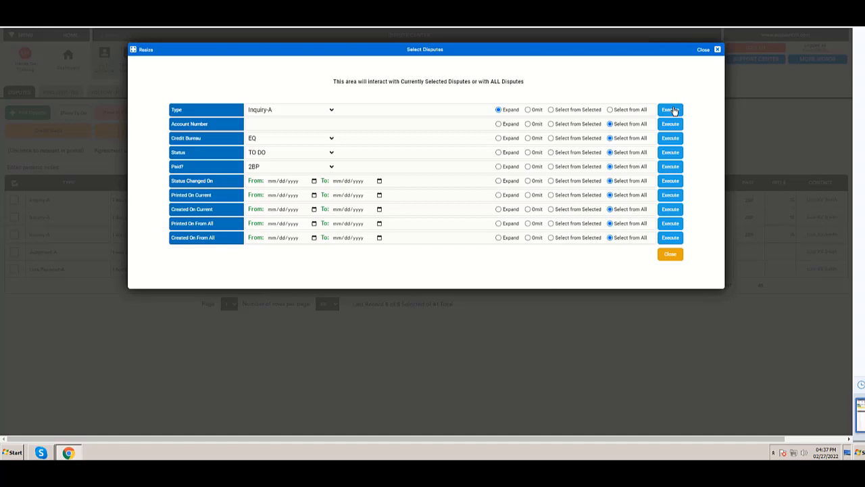
left_click(670, 110)
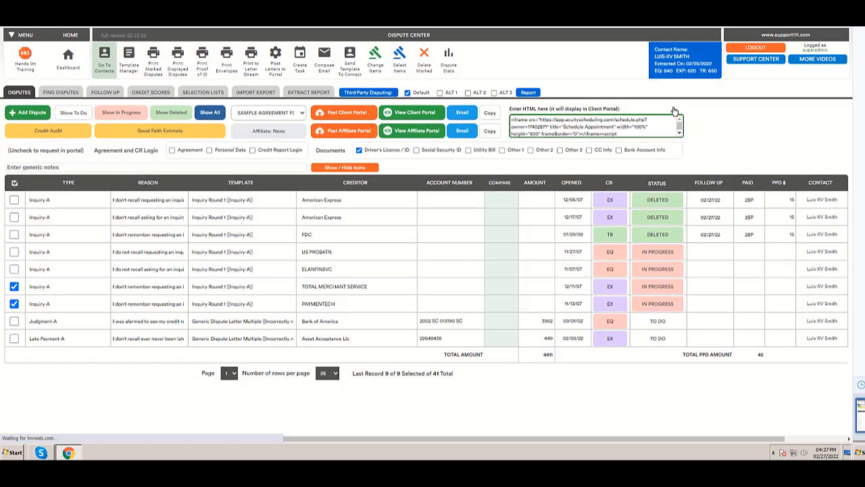
mouse_move(150, 238)
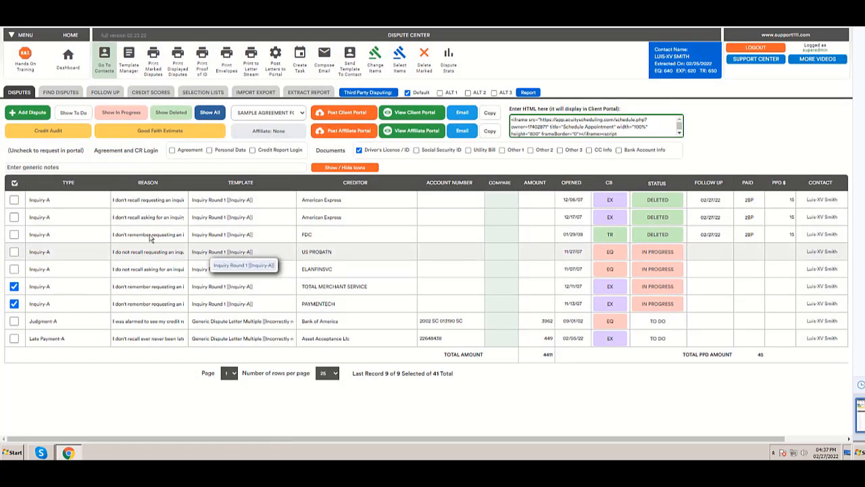
mouse_move(659, 235)
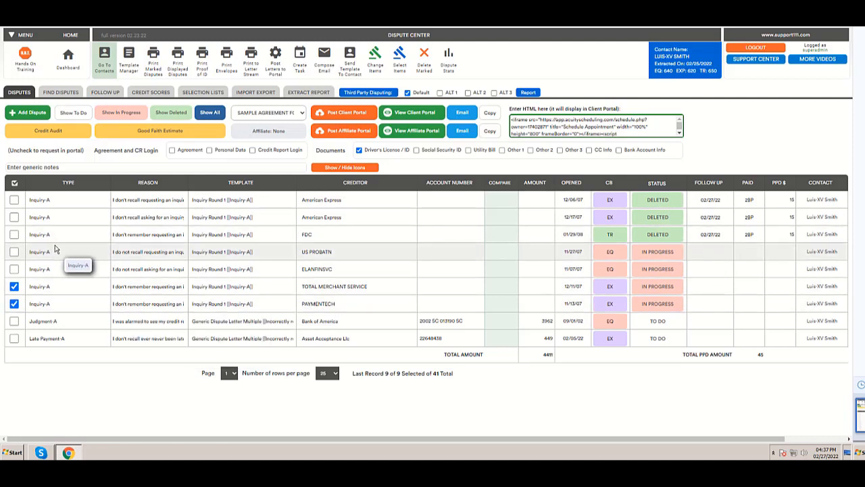
mouse_move(53, 295)
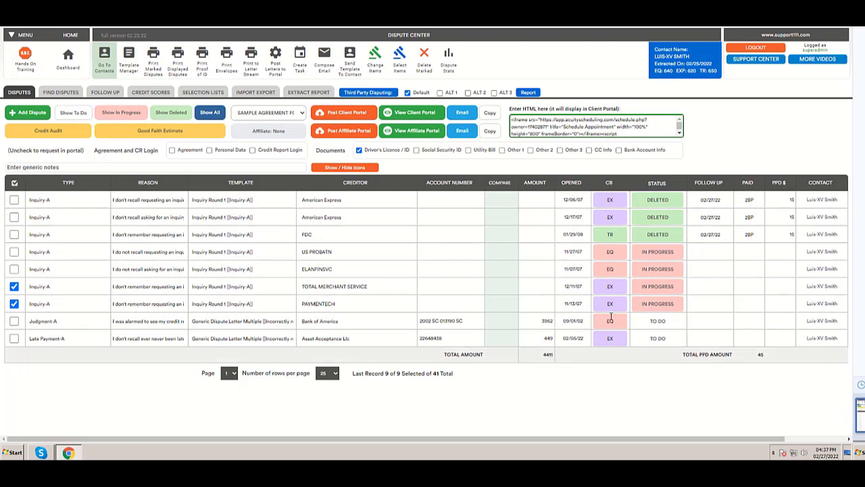
mouse_move(486, 272)
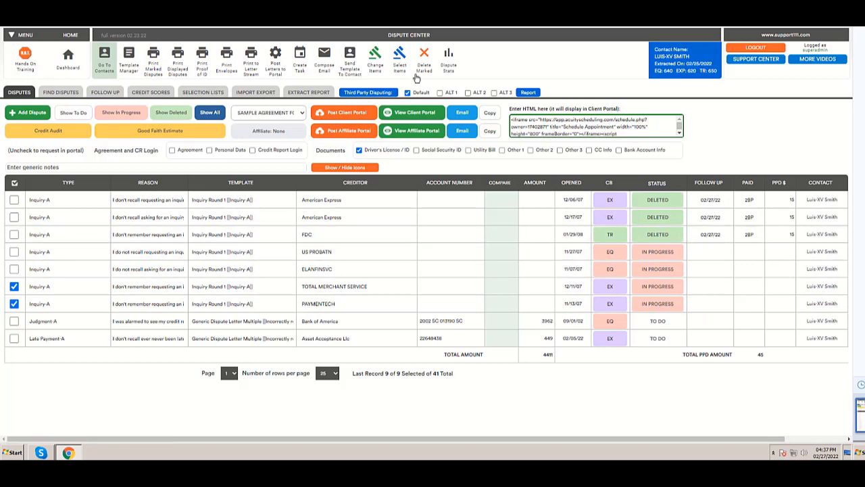
- Select from the current selection only Equifax (EQ) bureau disputes
left_click(398, 56)
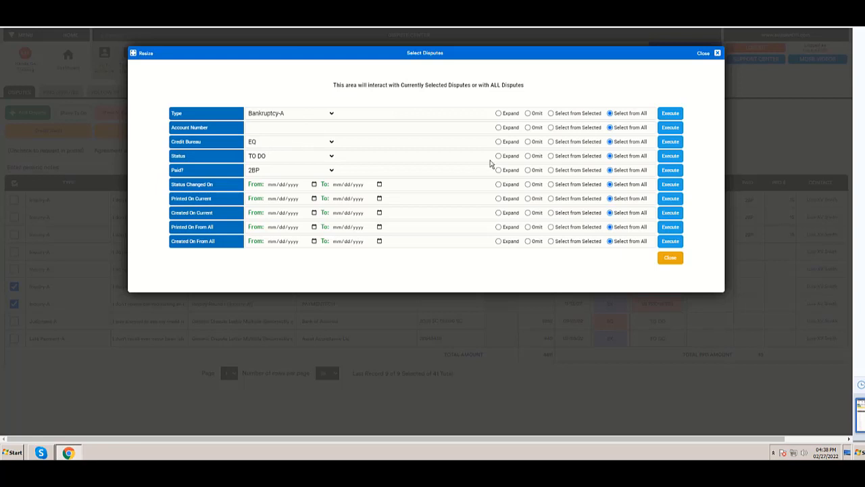
left_click(551, 142)
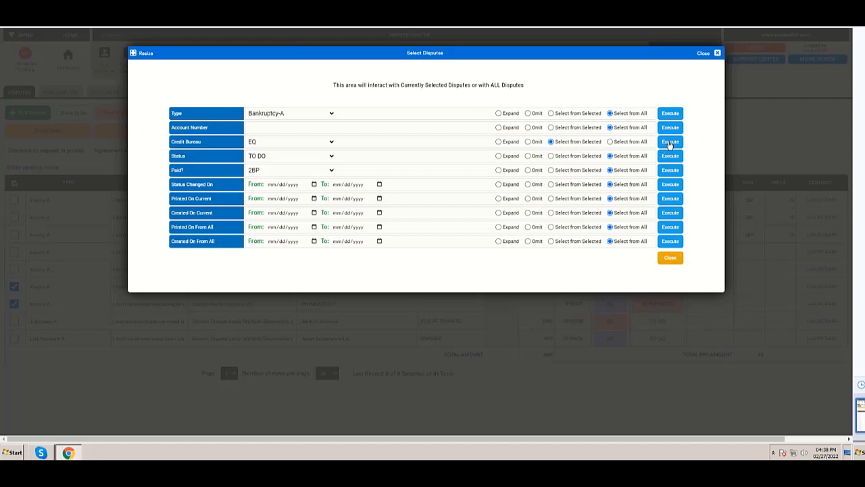
left_click(670, 141)
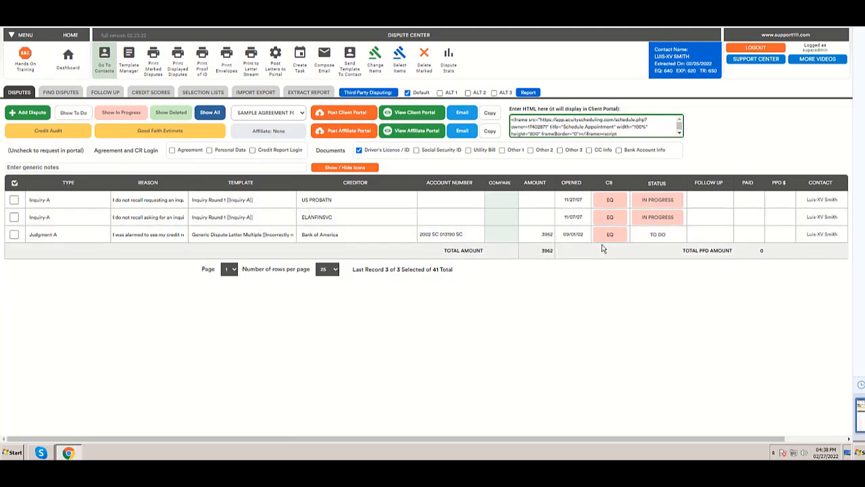
mouse_move(397, 55)
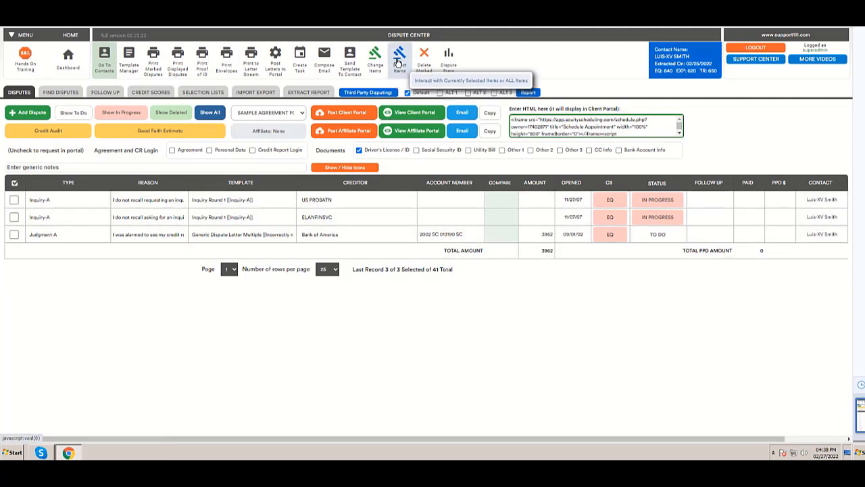
- Omit TO DO status disputes, dropping the Judgment-A entry
left_click(397, 53)
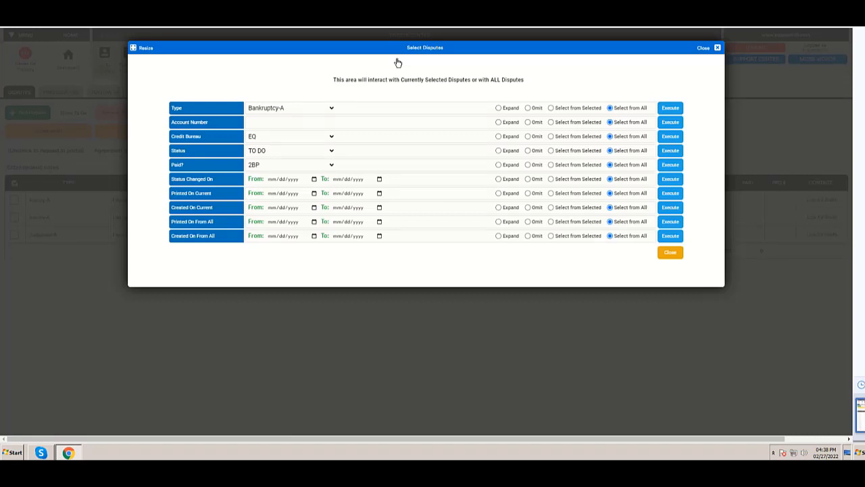
mouse_move(268, 156)
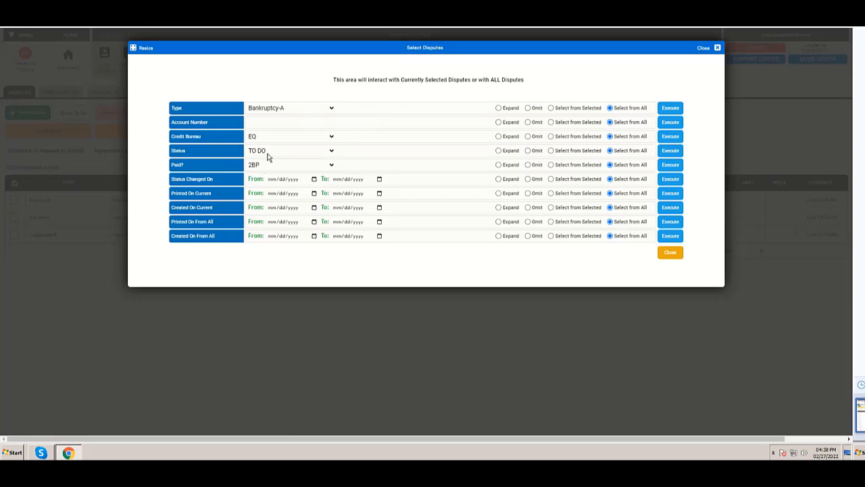
left_click(527, 150)
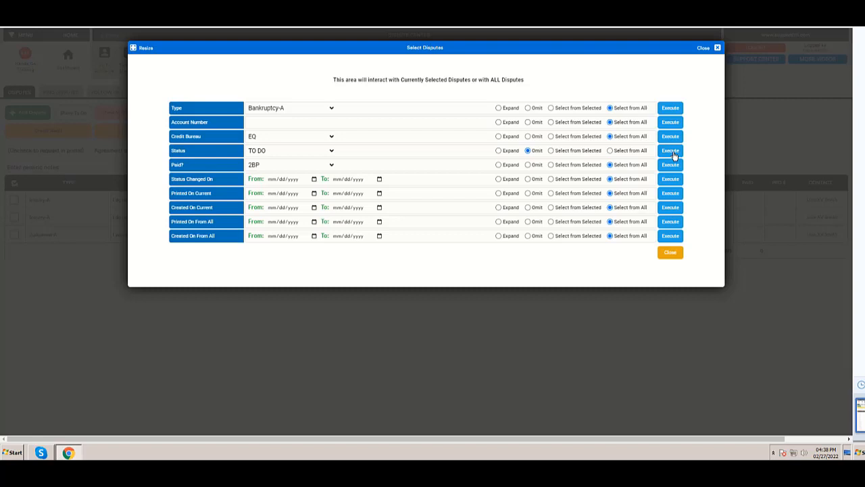
left_click(670, 150)
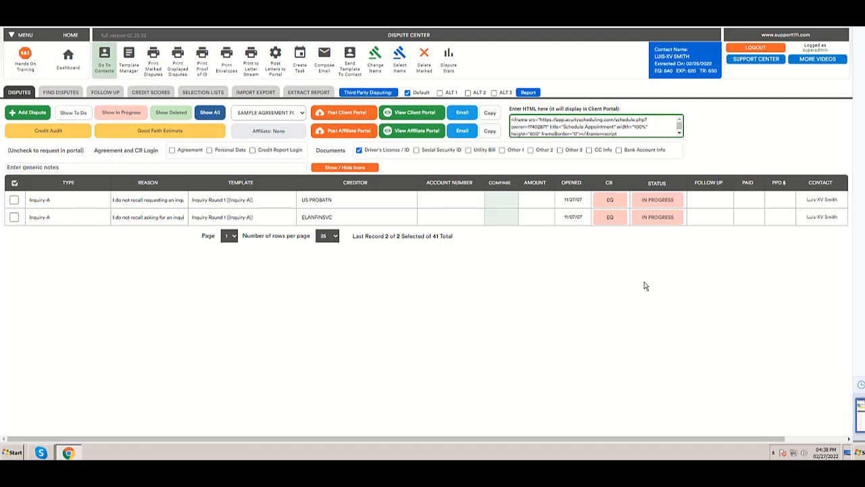
mouse_move(614, 304)
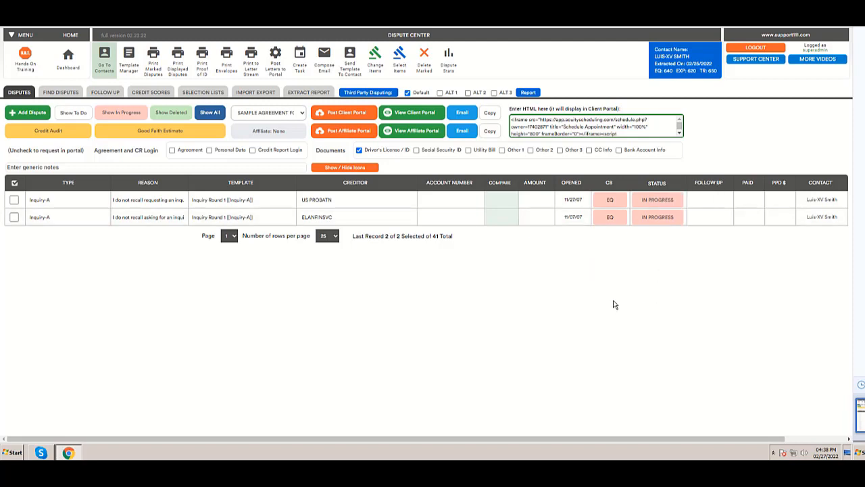
mouse_move(836, 330)
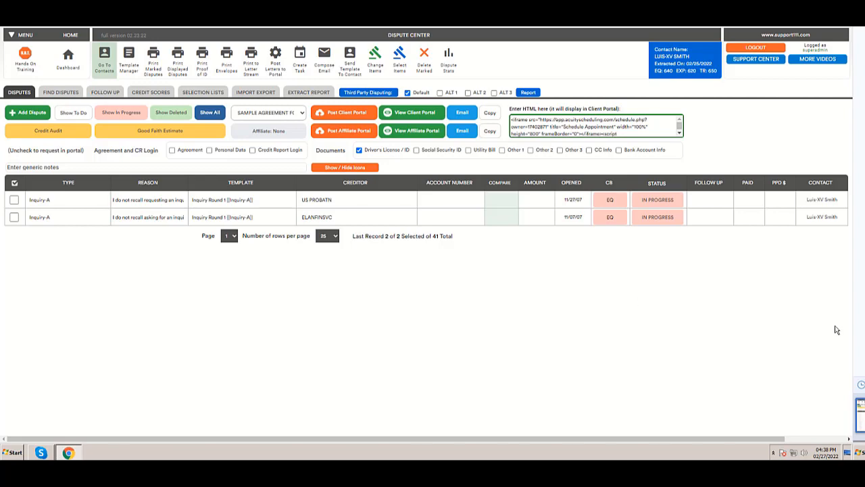